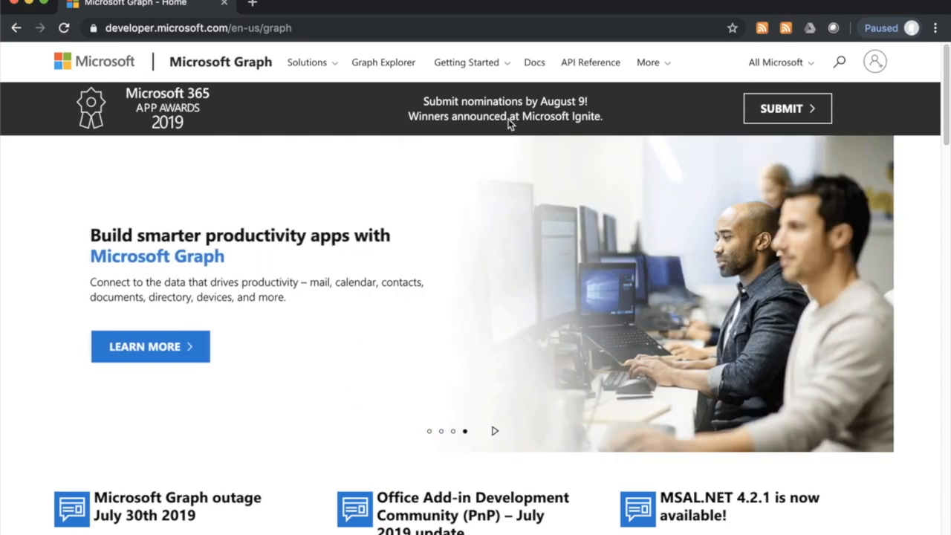
mouse_move(508, 86)
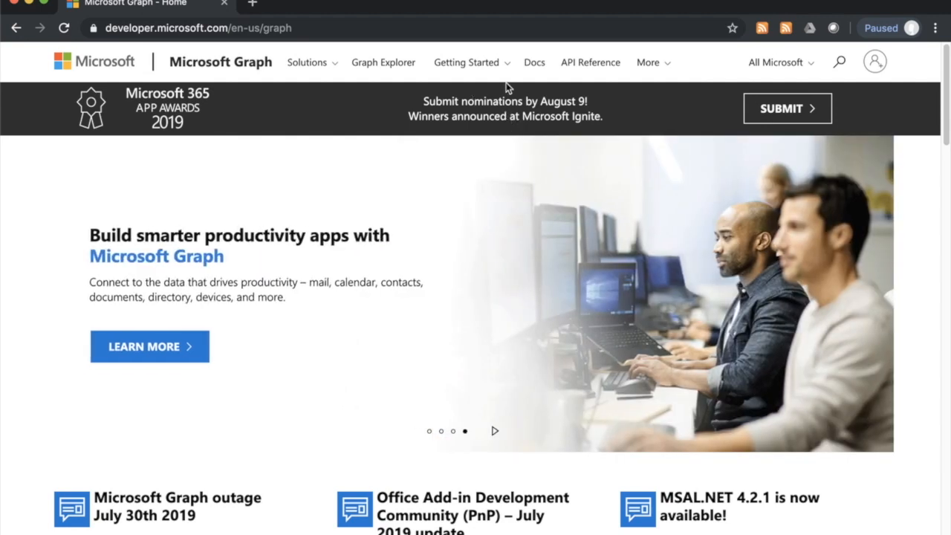
mouse_move(523, 87)
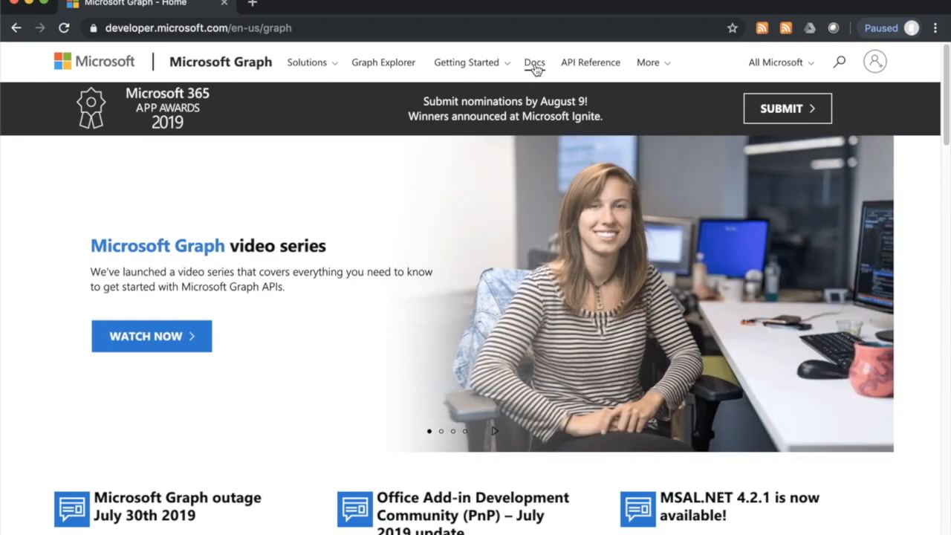
Reach the 'Get access on behalf of a user' article under Develop > Get auth tokens in Microsoft Graph docs
click(535, 62)
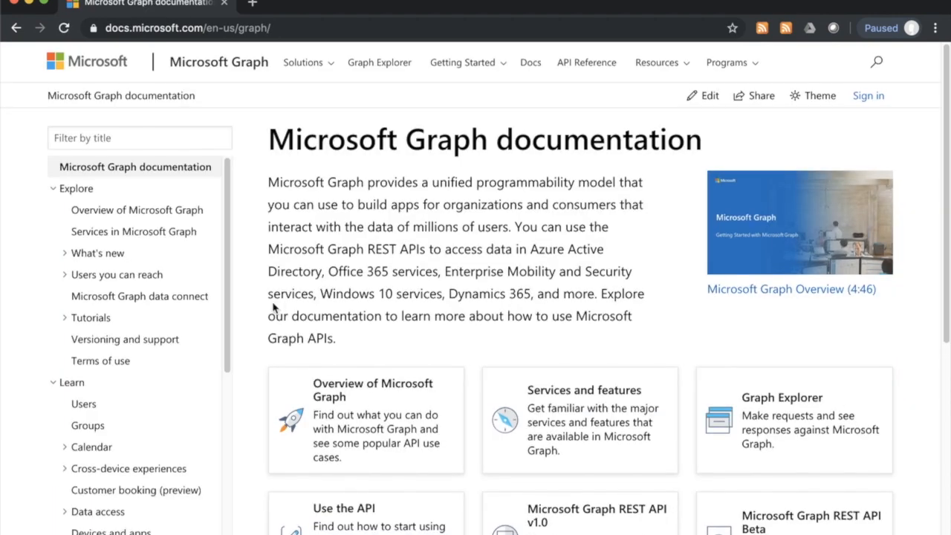
mouse_move(83, 404)
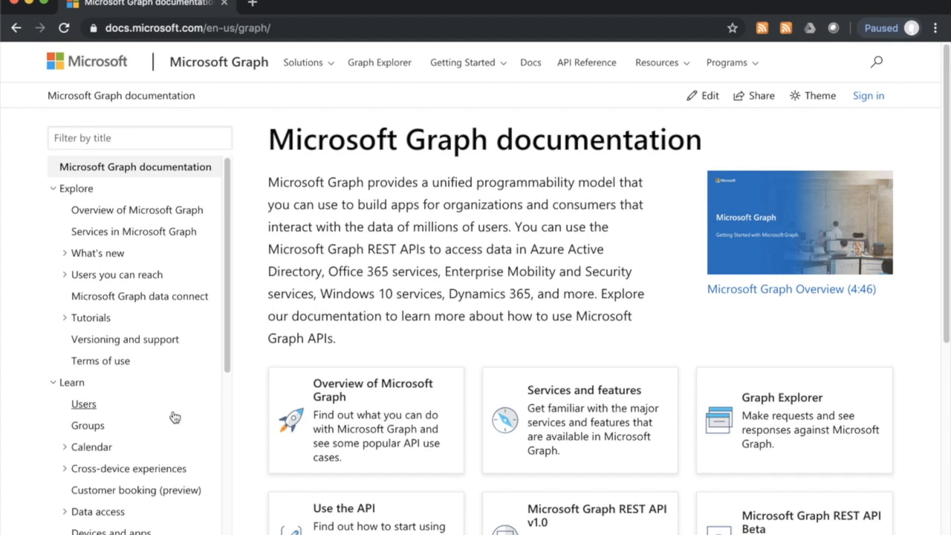
scroll(down, 3)
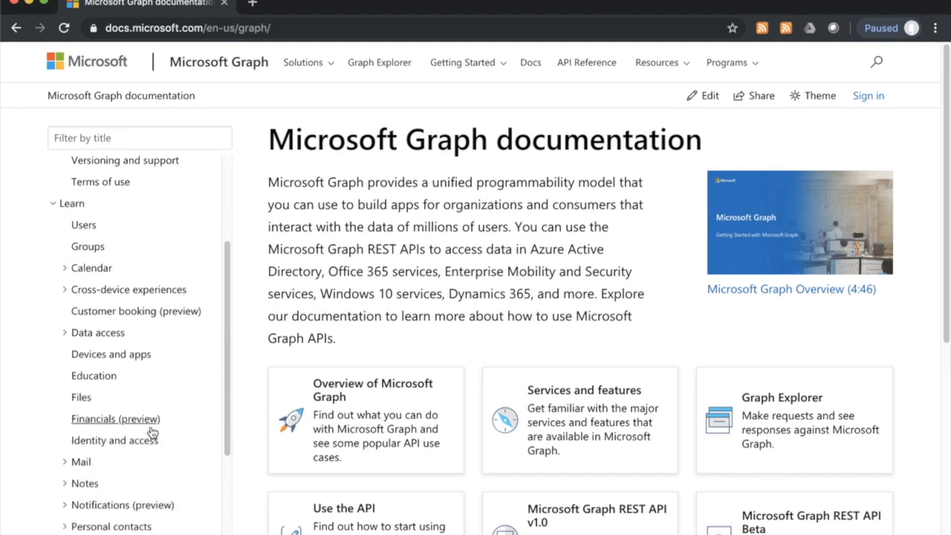
scroll(down, 3)
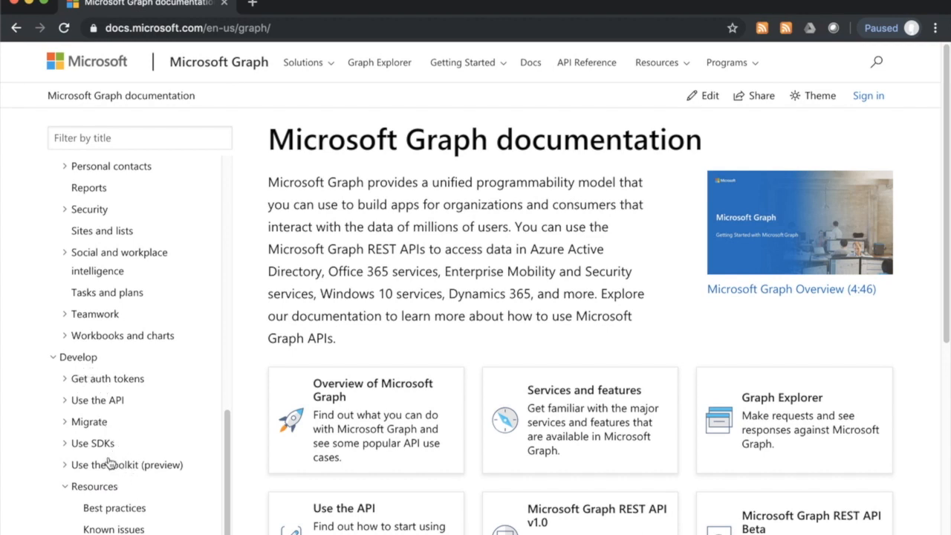
click(107, 379)
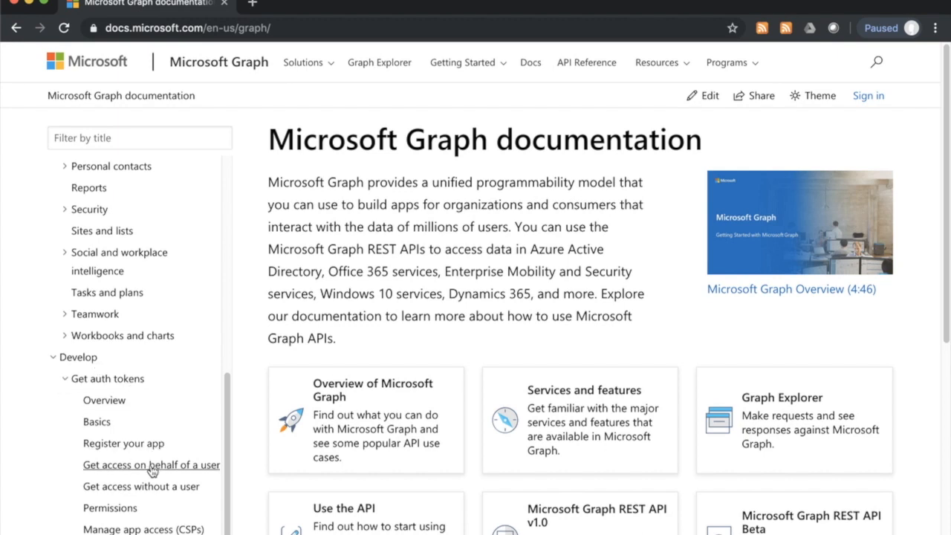
click(151, 463)
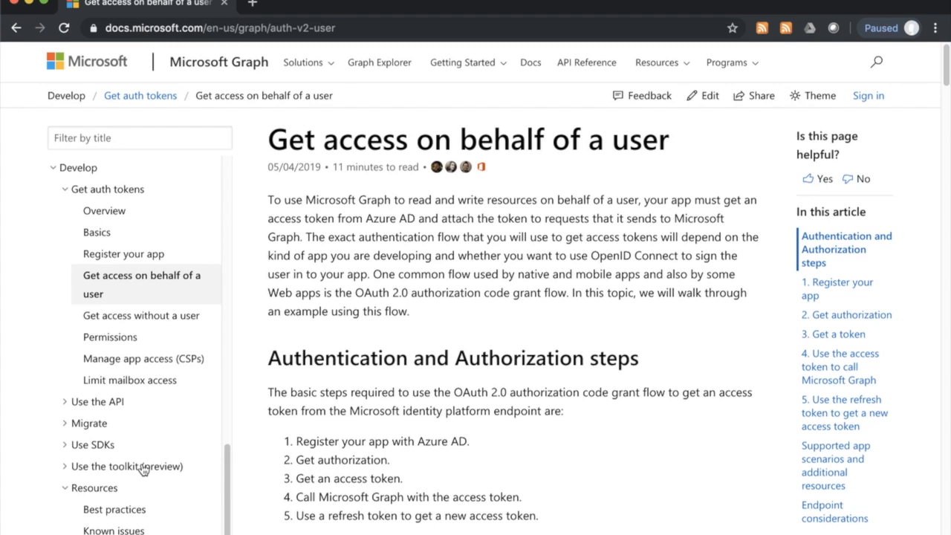
View the 'Get access without a user' article under Get auth tokens
click(139, 315)
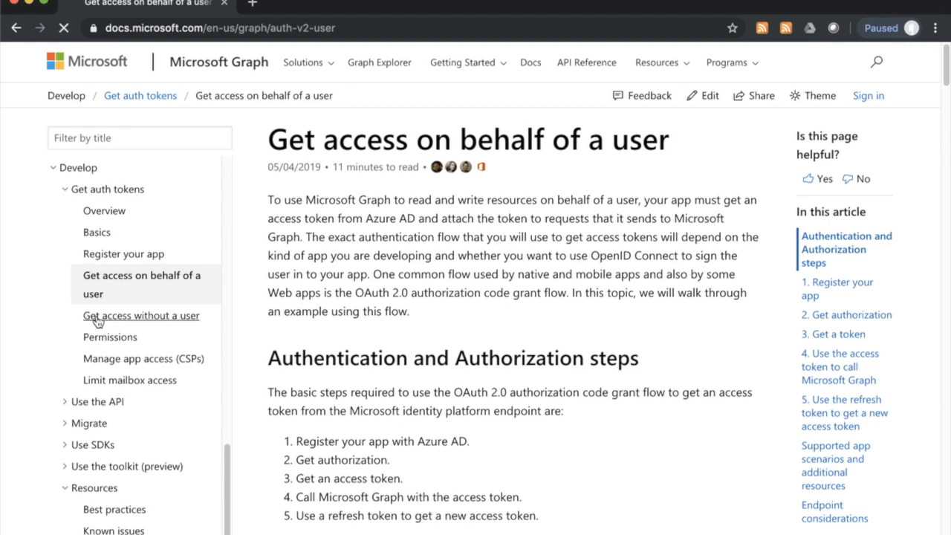
click(139, 315)
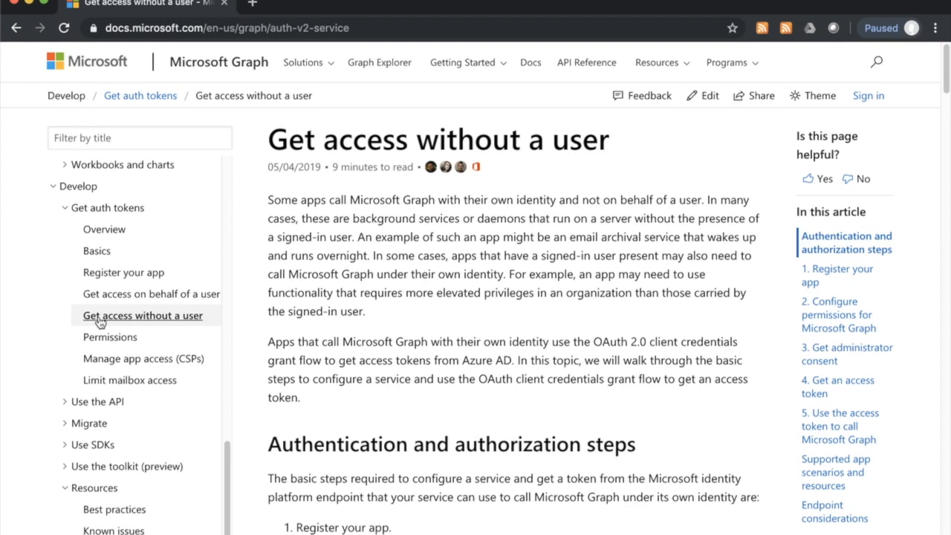
click(152, 294)
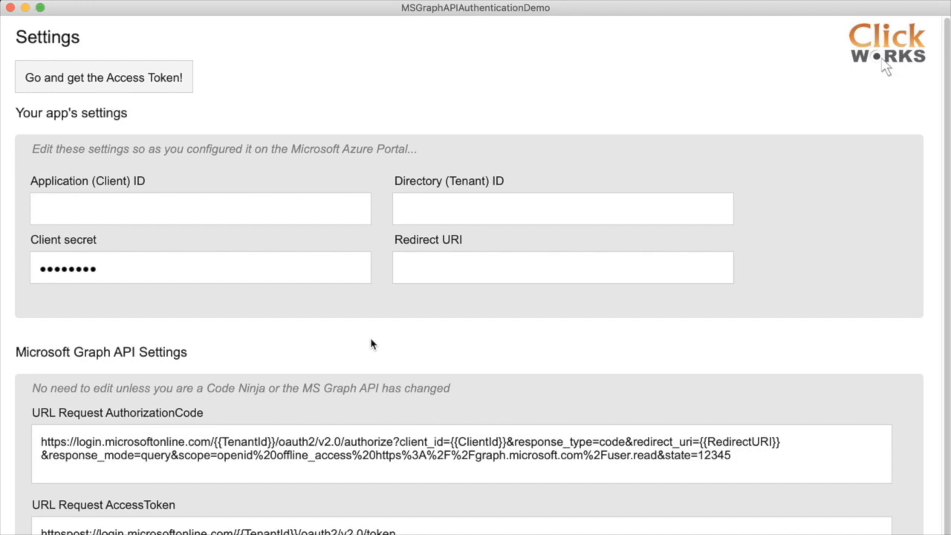
Scroll the Settings layout down to the Graph API request URLs
scroll(down, 3)
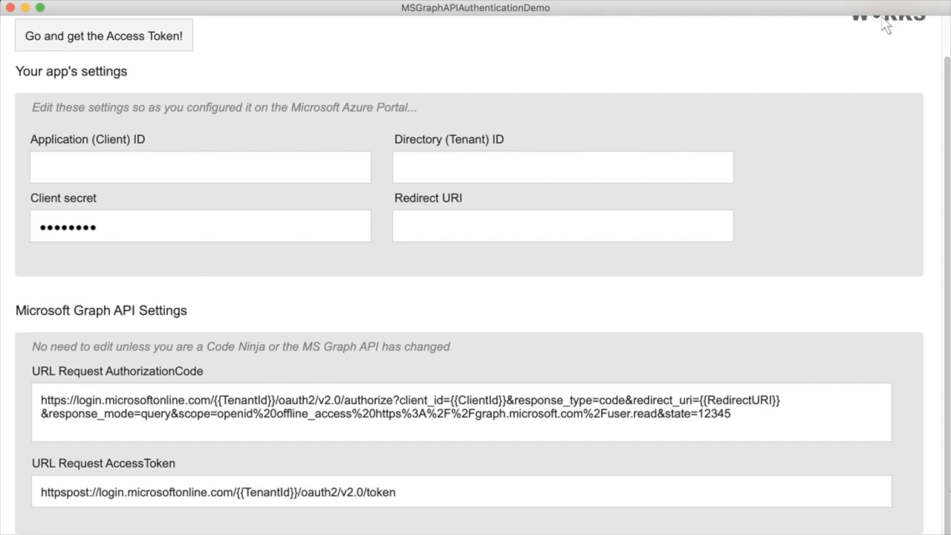
scroll(down, 3)
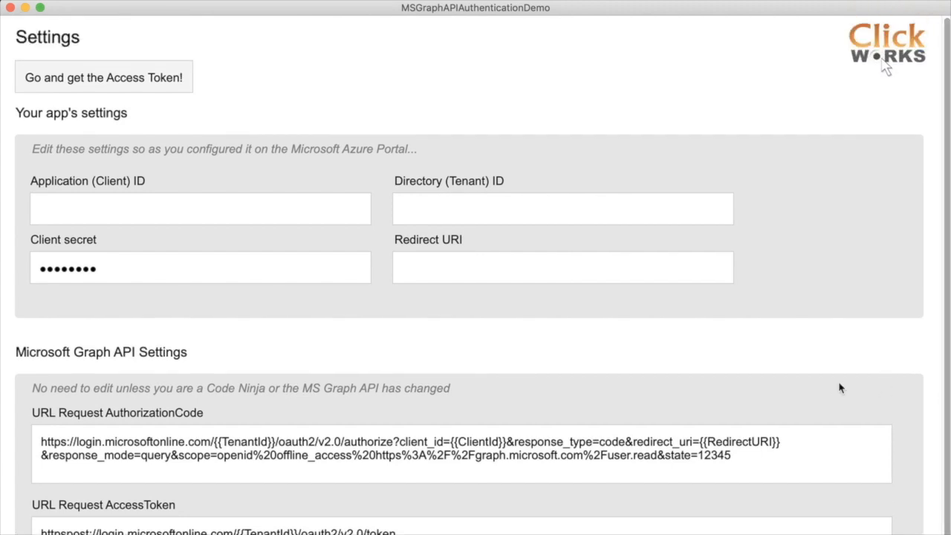
mouse_move(832, 388)
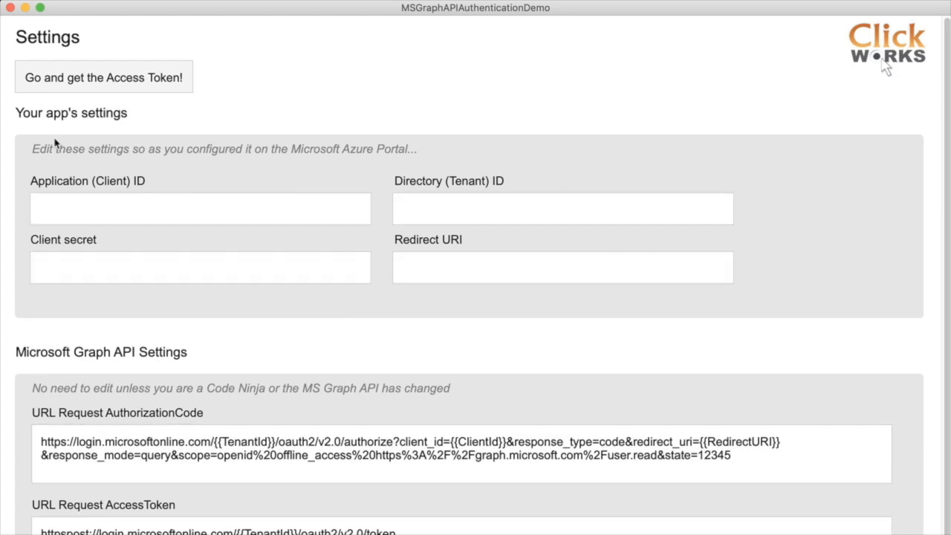
mouse_move(463, 196)
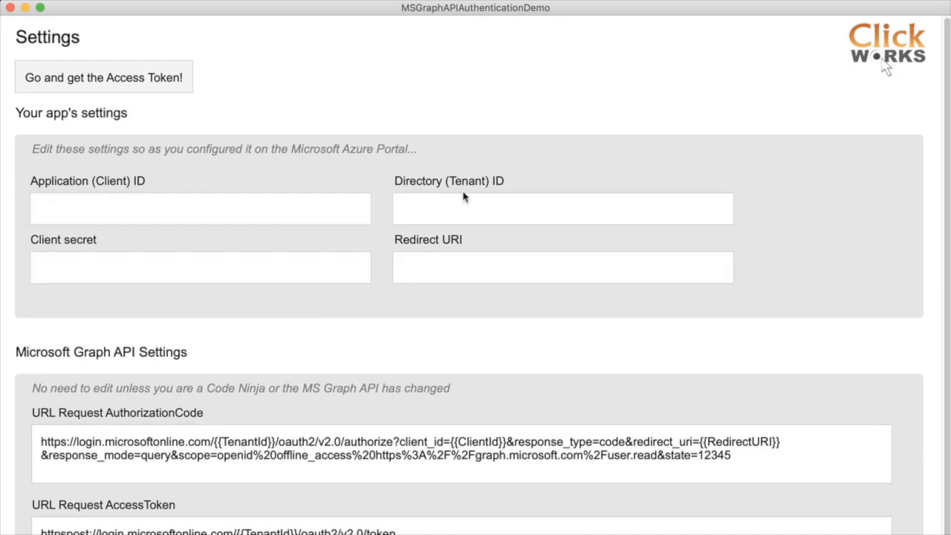
mouse_move(175, 338)
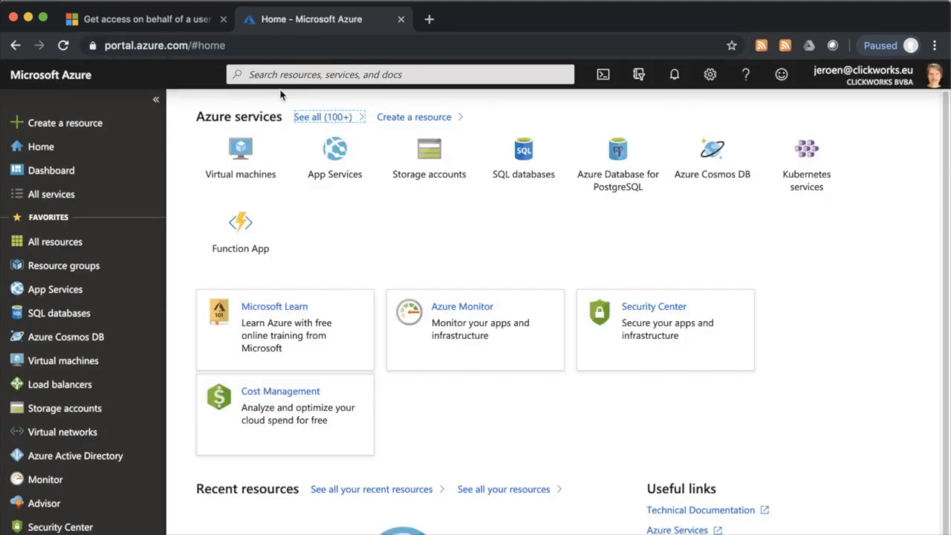
mouse_move(74, 455)
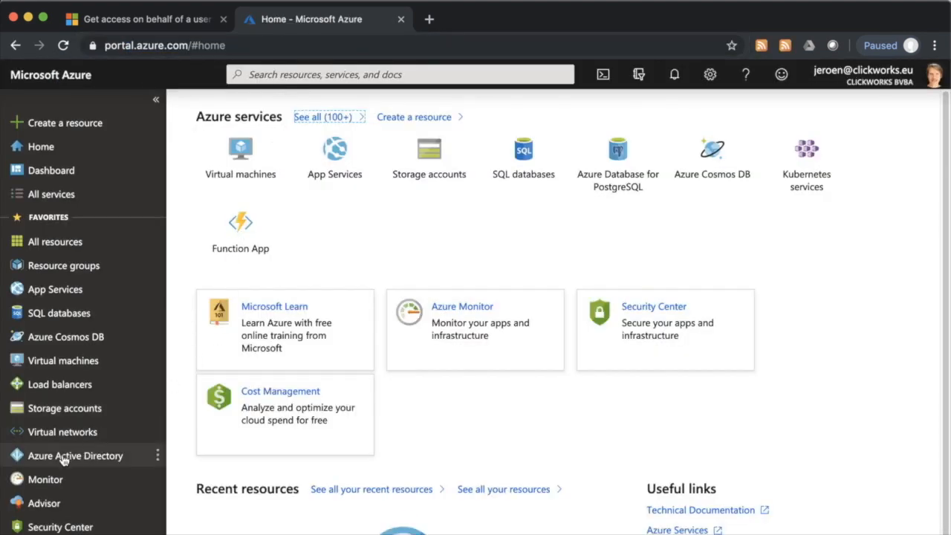
Start a new app registration from Azure Active Directory's App registrations
click(75, 455)
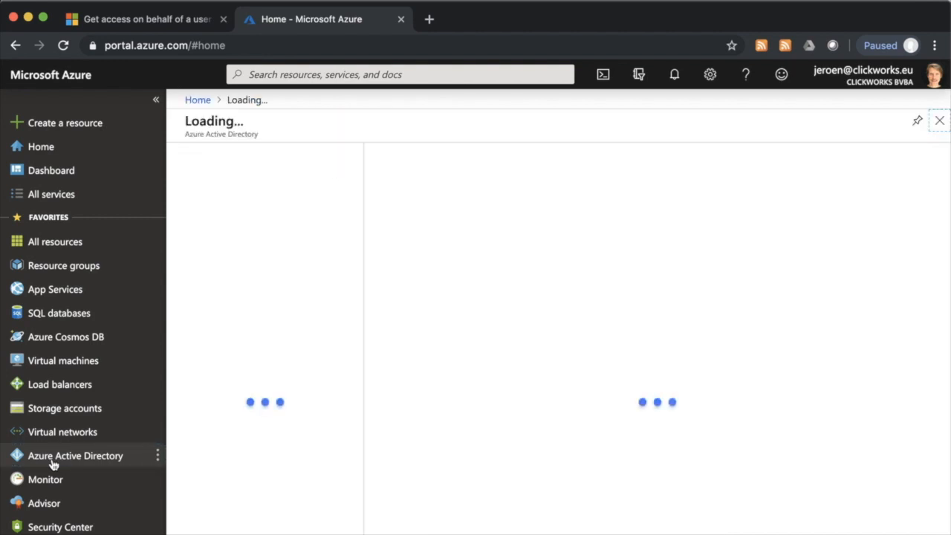
click(75, 454)
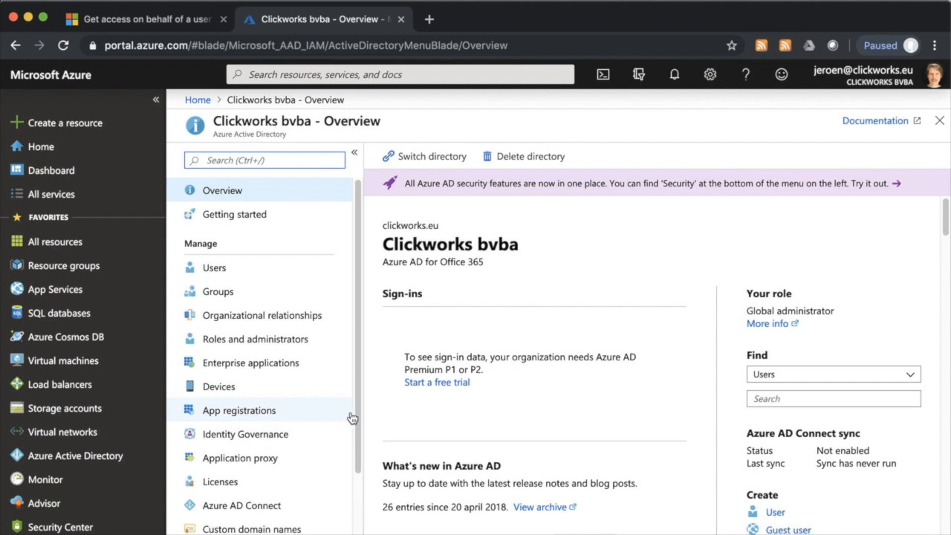
mouse_move(252, 419)
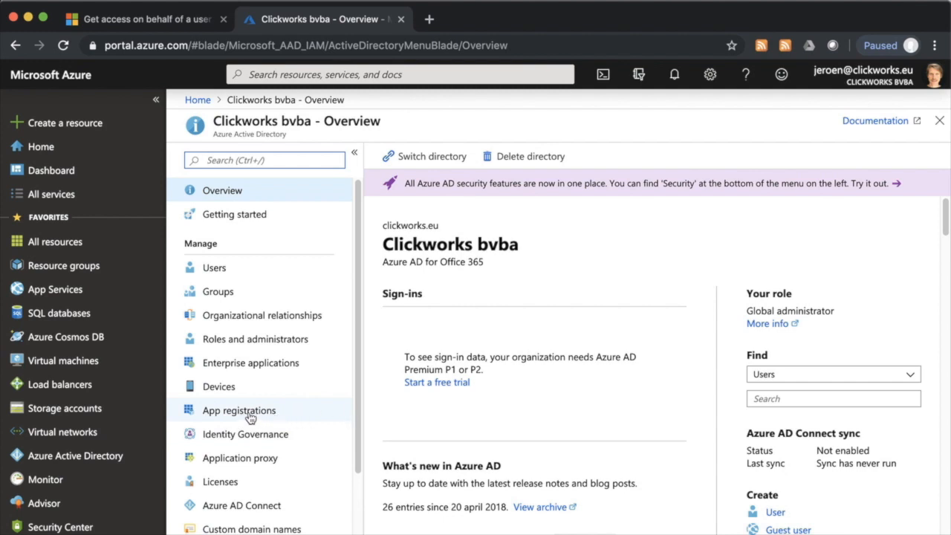
click(238, 410)
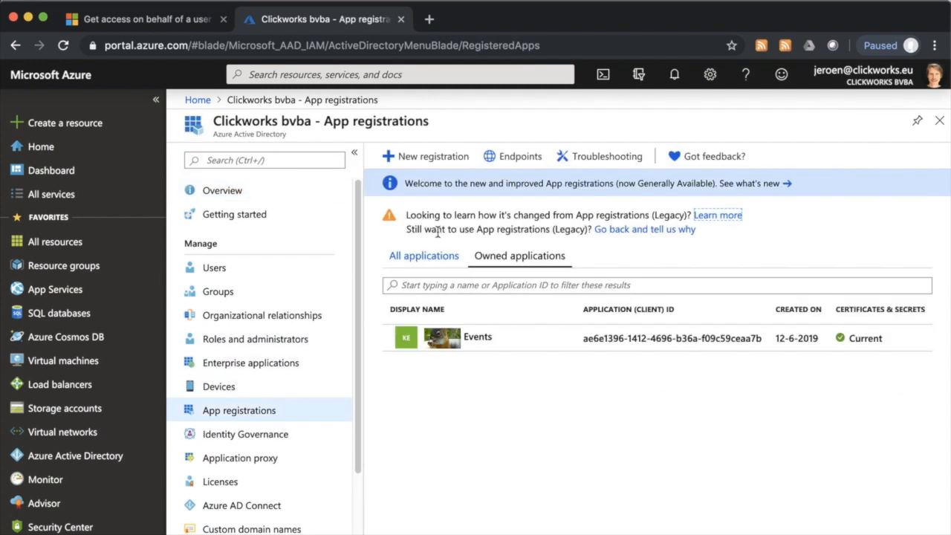
click(432, 156)
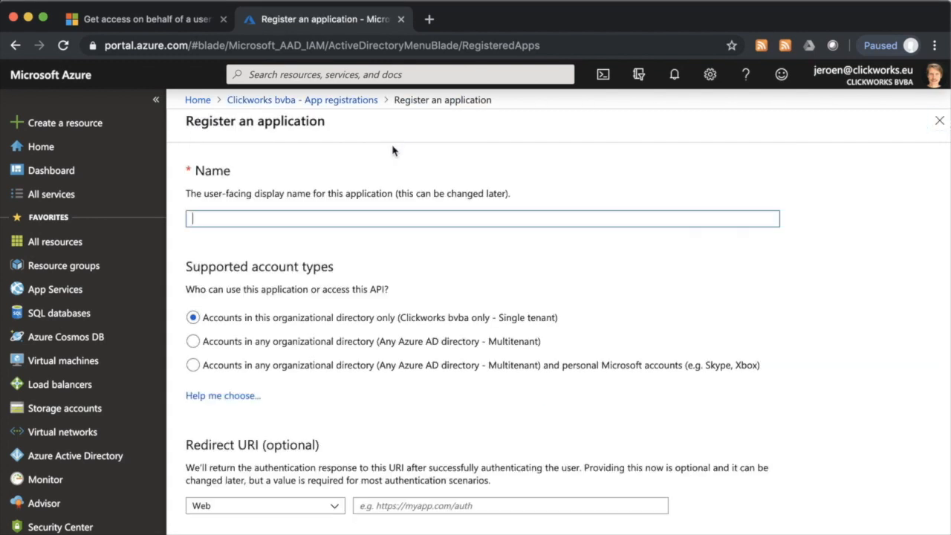
Name the new application My Newest App, keeping single tenant
text(M)
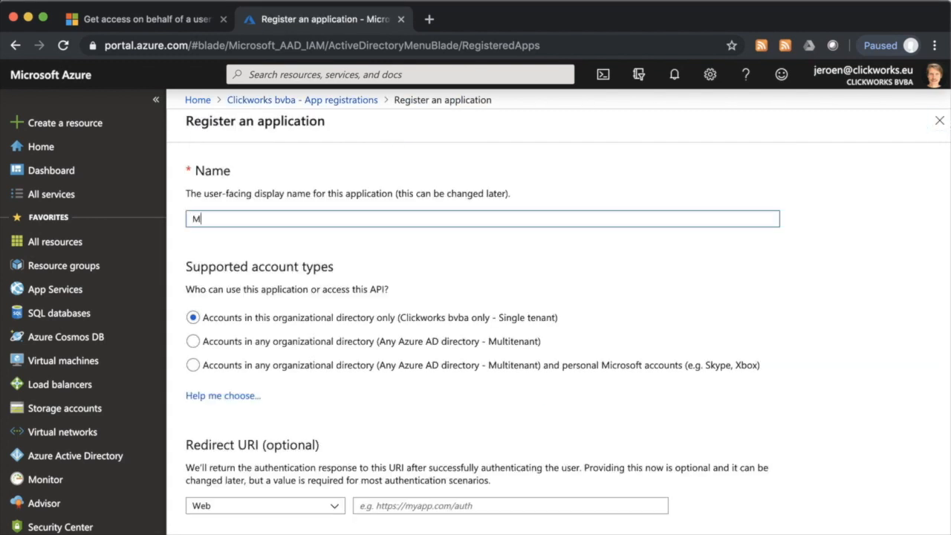
text(y N)
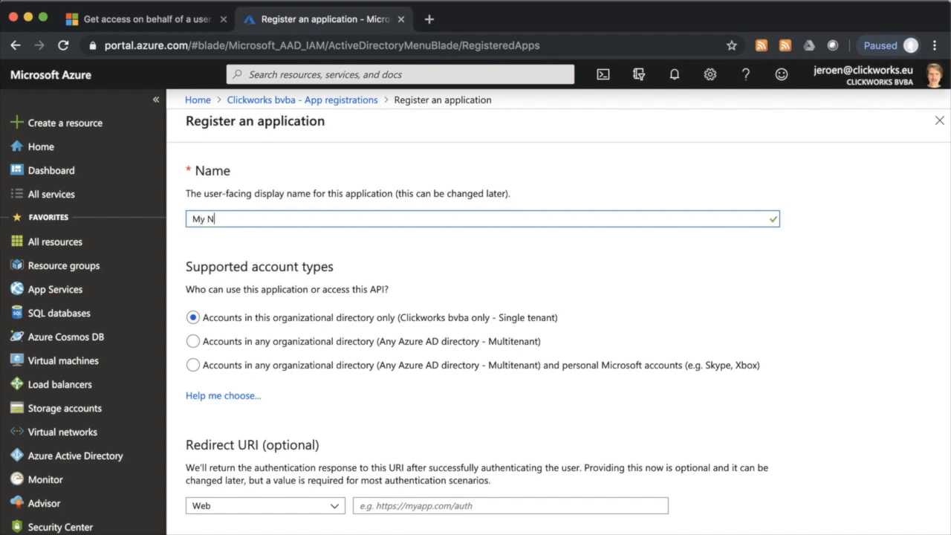
text(ewest)
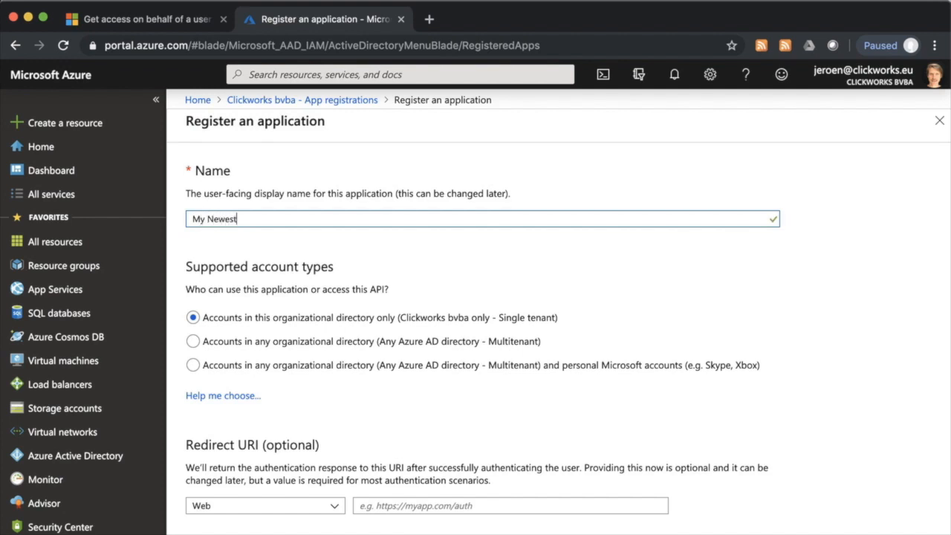
text(App)
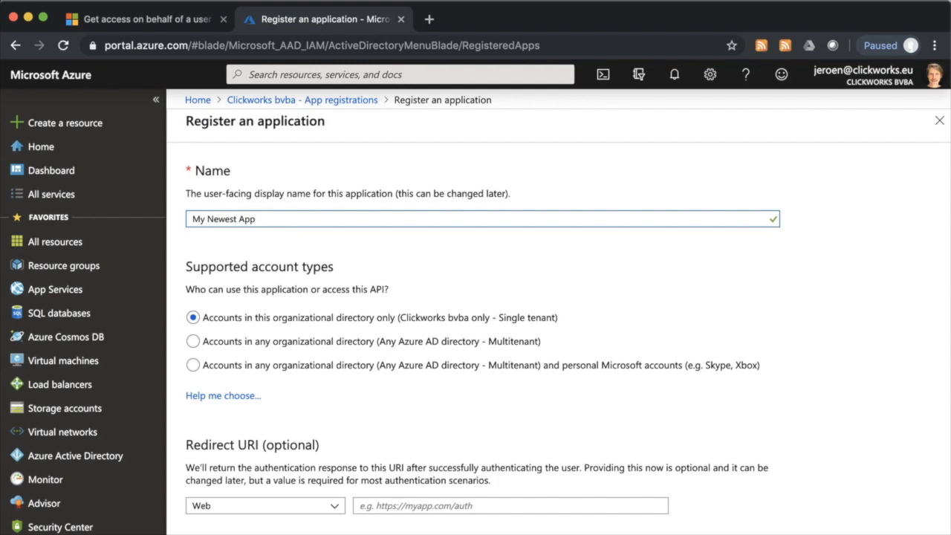
mouse_move(373, 438)
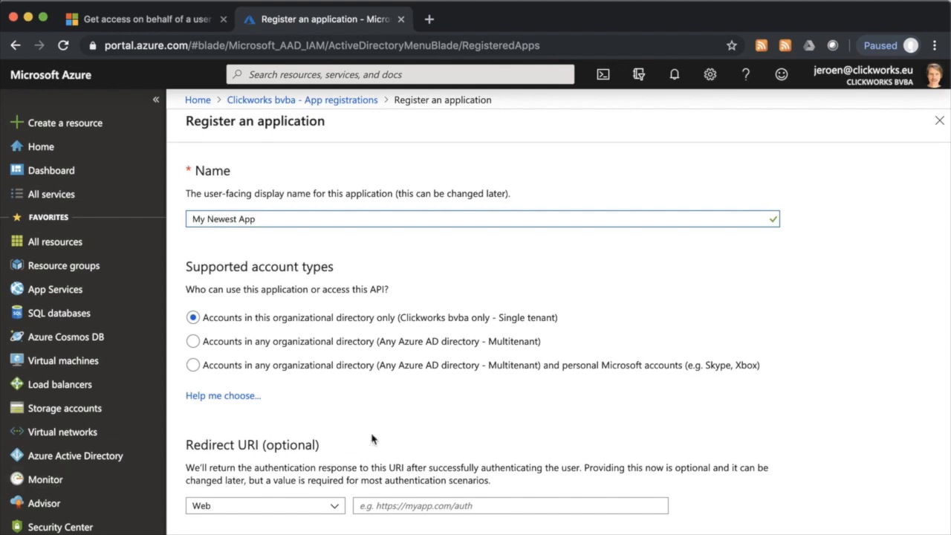
click(511, 505)
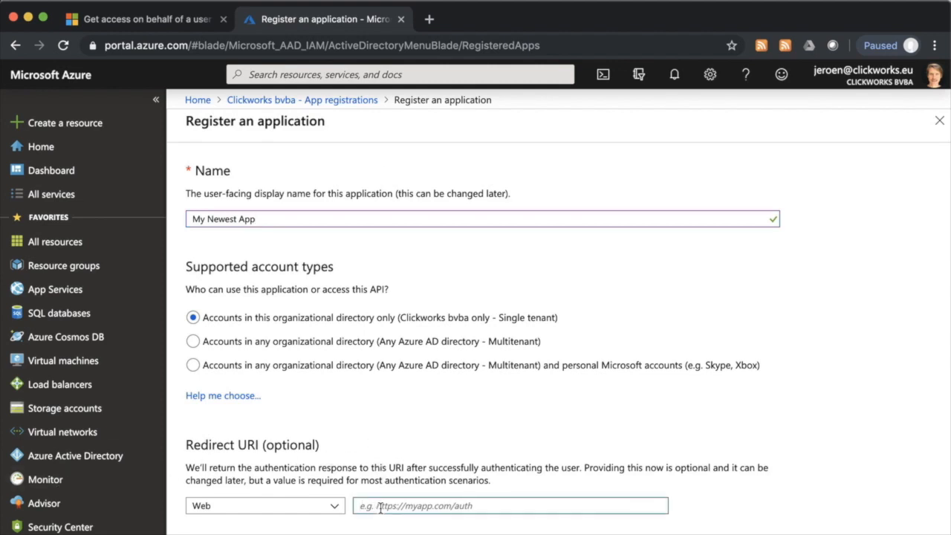
text(https://)
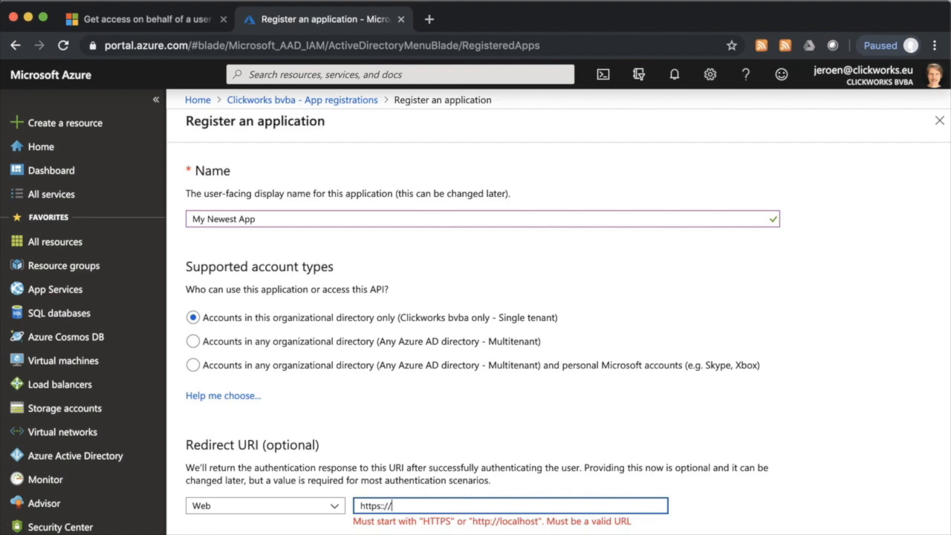
text(www.)
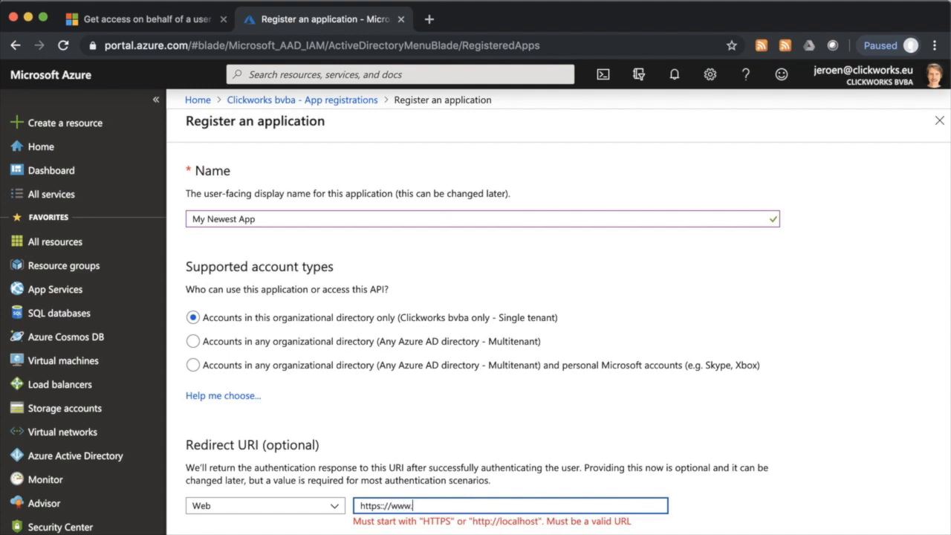
text(clickworks.)
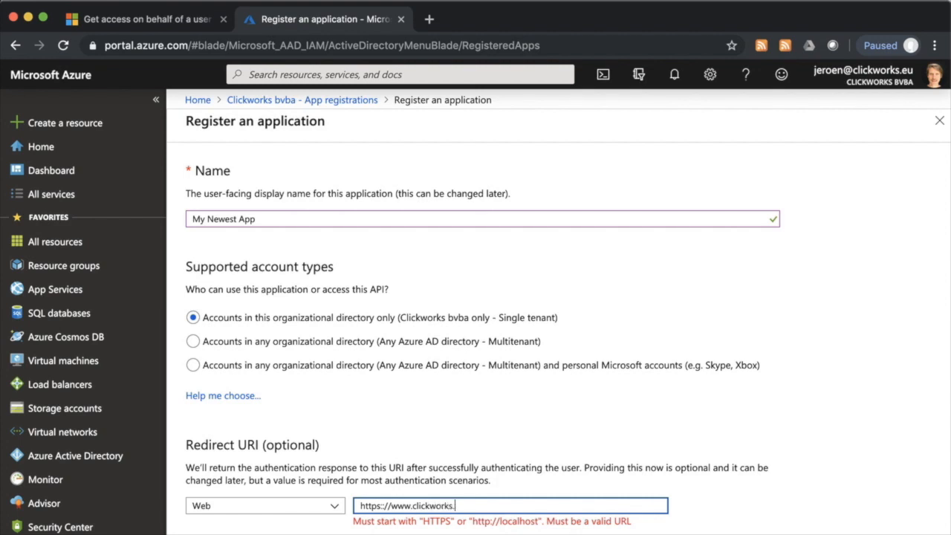
text(eu)
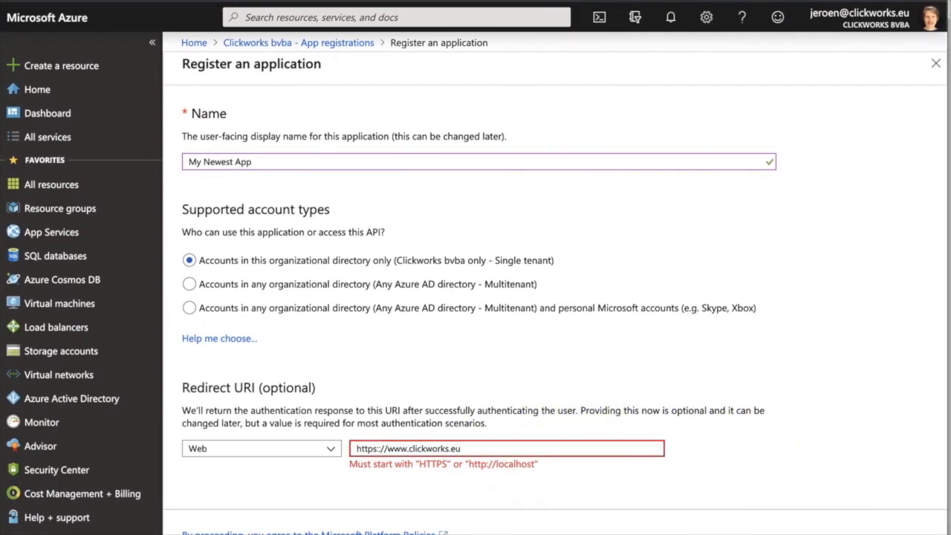
click(508, 448)
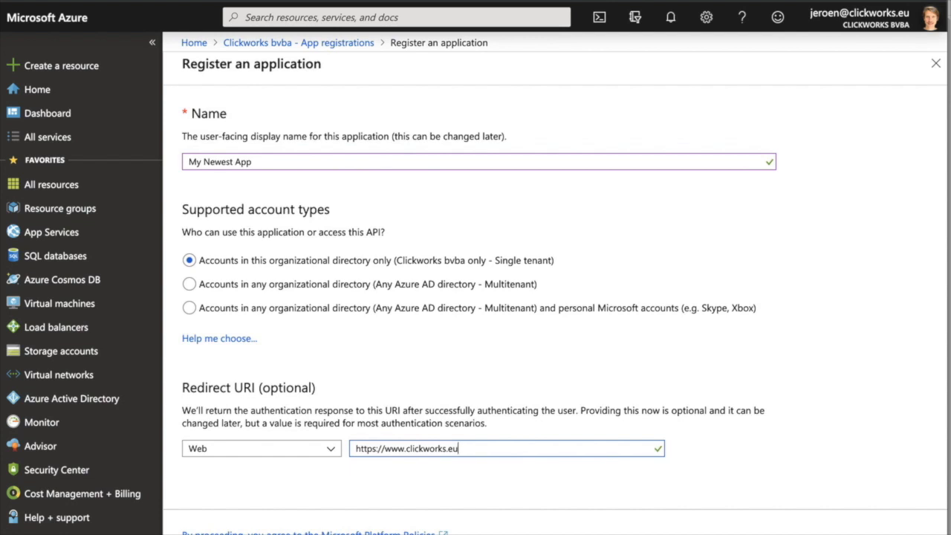
Register the application, landing on the My Newest App overview
scroll(down, 3)
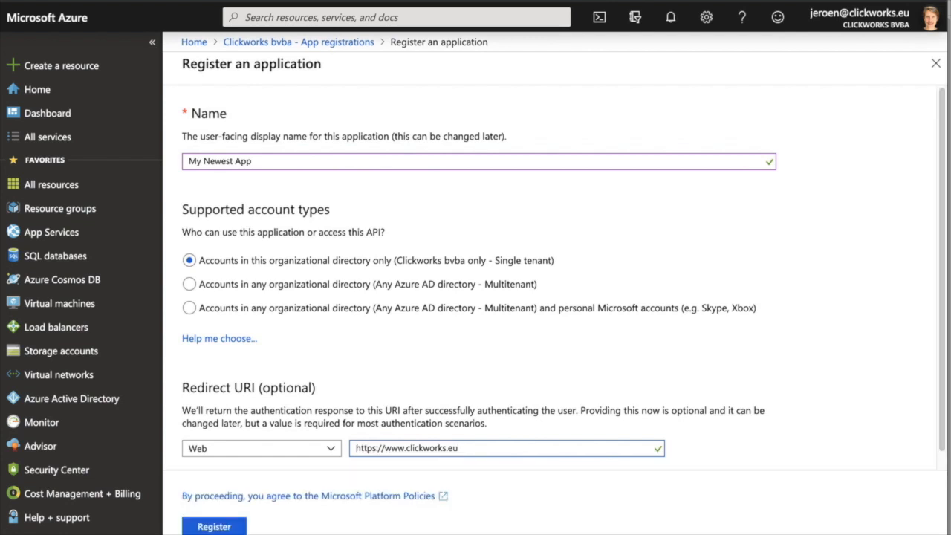
scroll(down, 3)
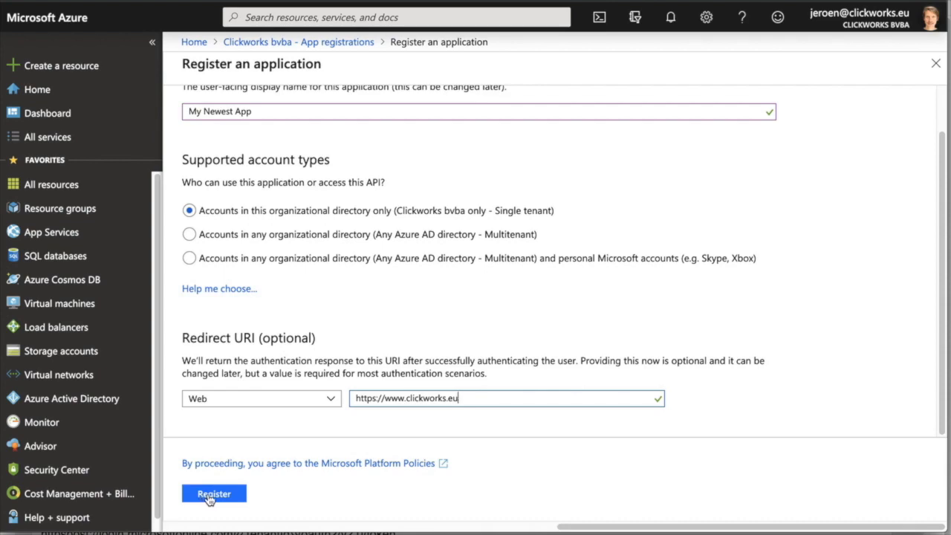
click(214, 493)
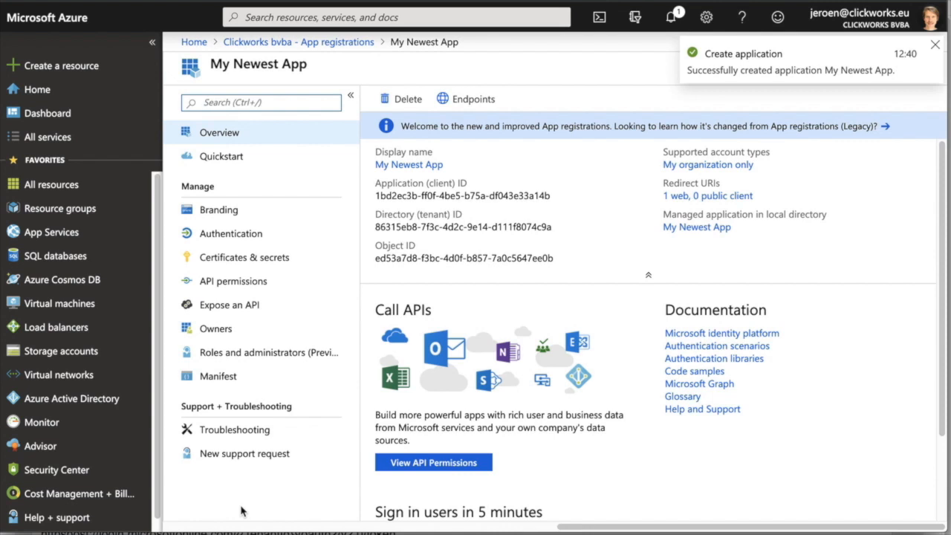
Copy My Newest App's Application (client) ID to the clipboard from its overview
click(935, 45)
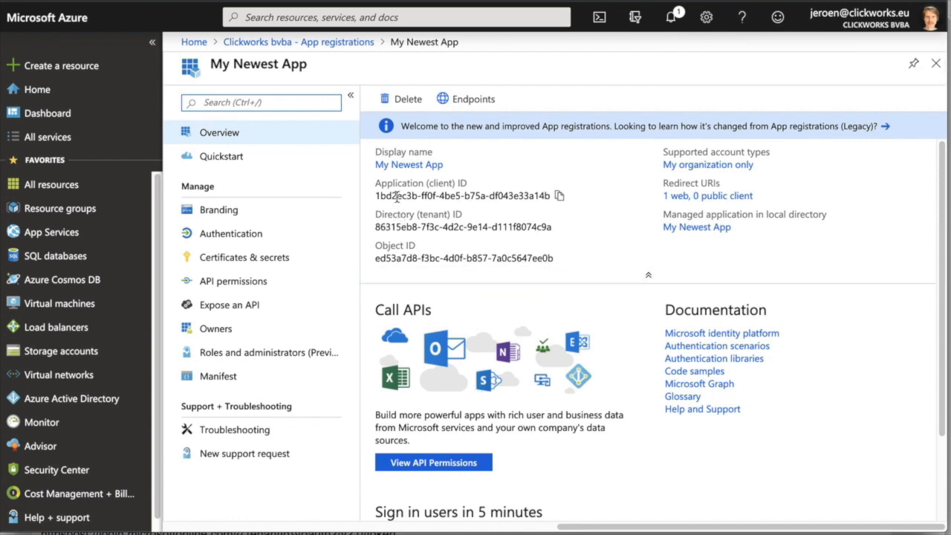
mouse_move(520, 196)
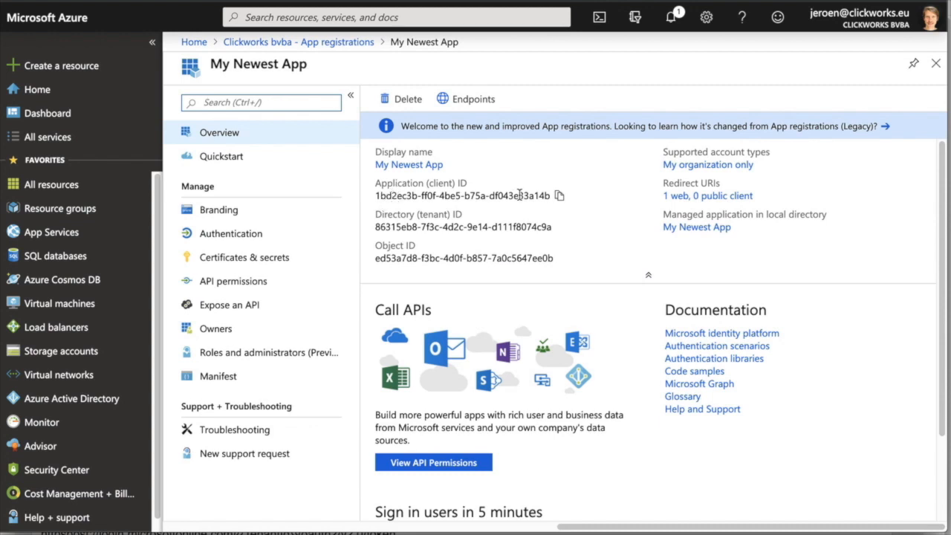
click(558, 196)
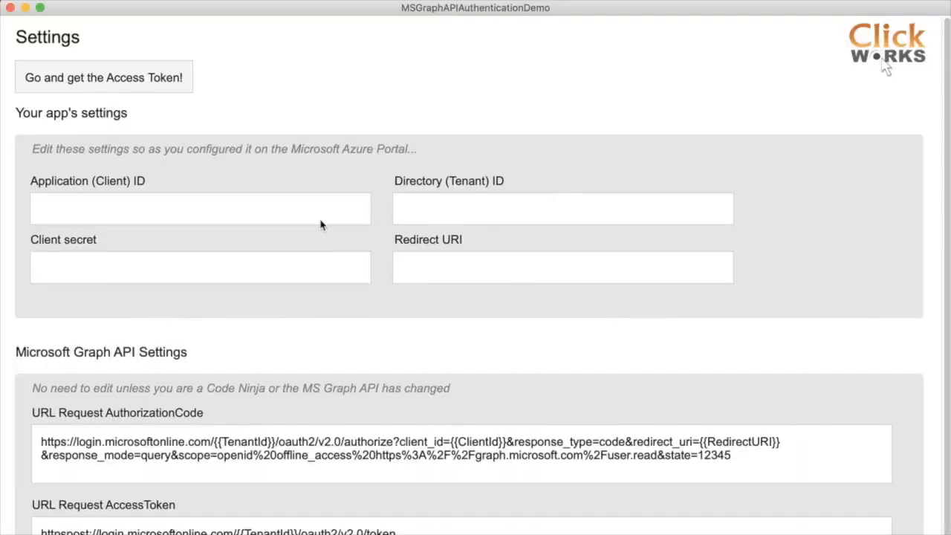
text(1bd2ec3b-ff0f-4be5-b75a-df043e33a14b)
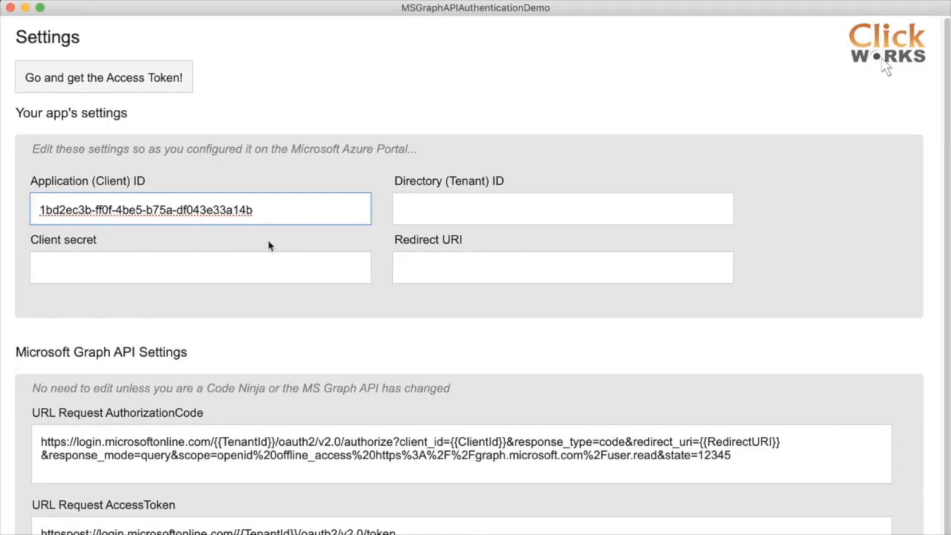
click(562, 208)
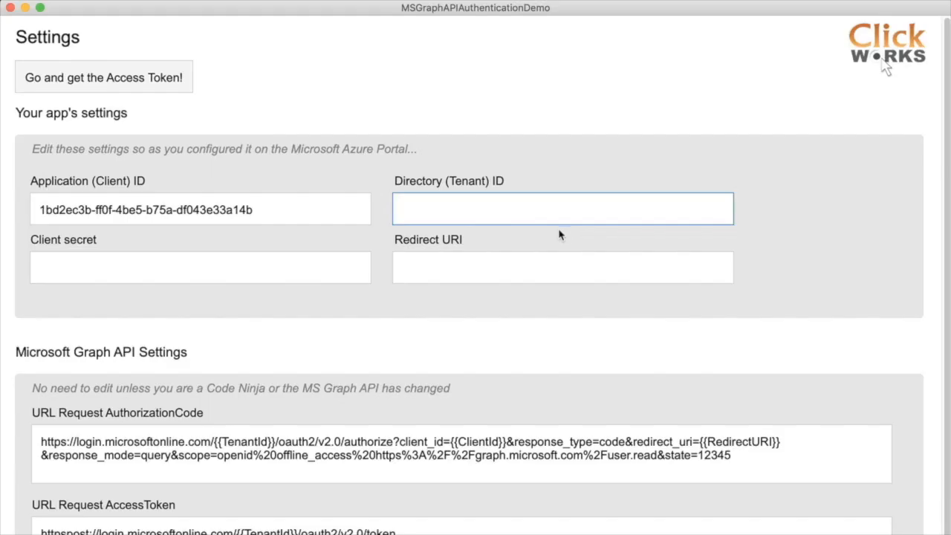
text(86315eb8-7f3c-4d2c-9e14-d111f8074c9a)
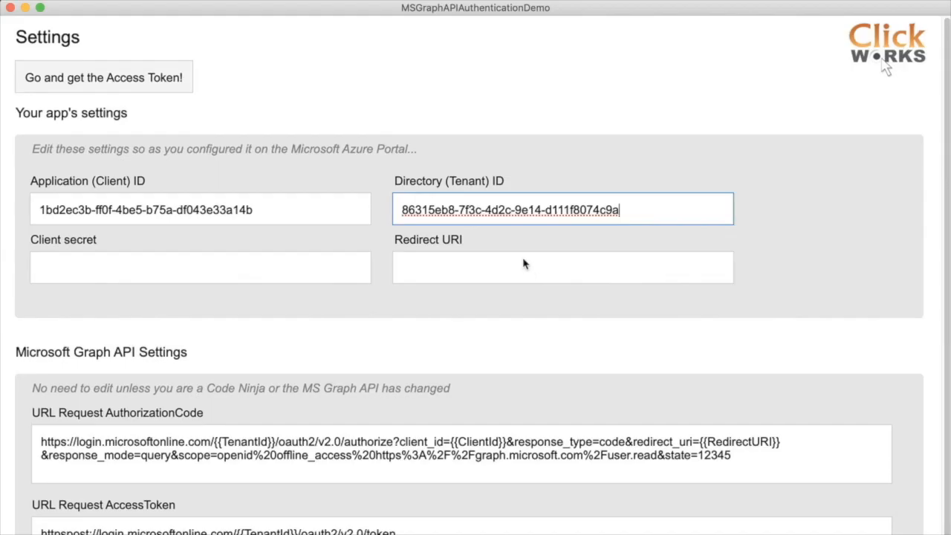
text(https://www.c)
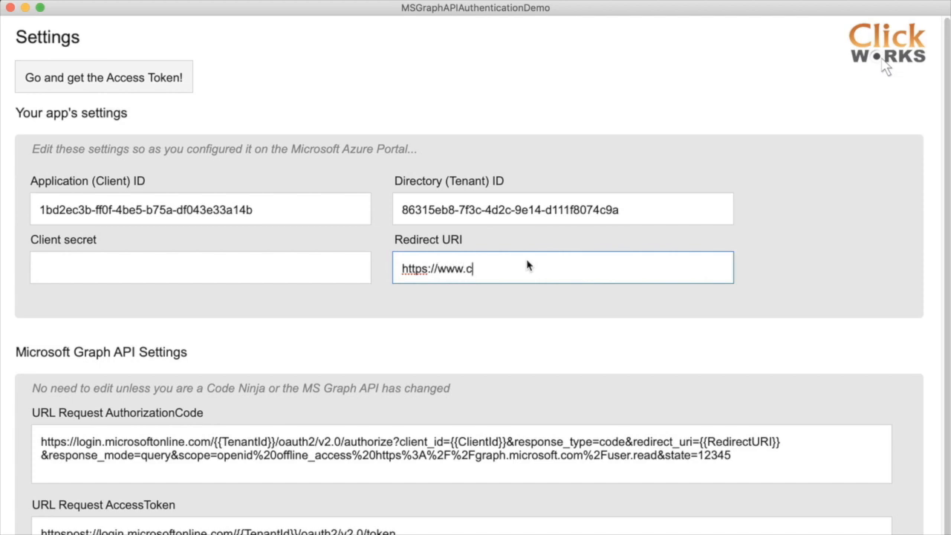
text(lickworks.c)
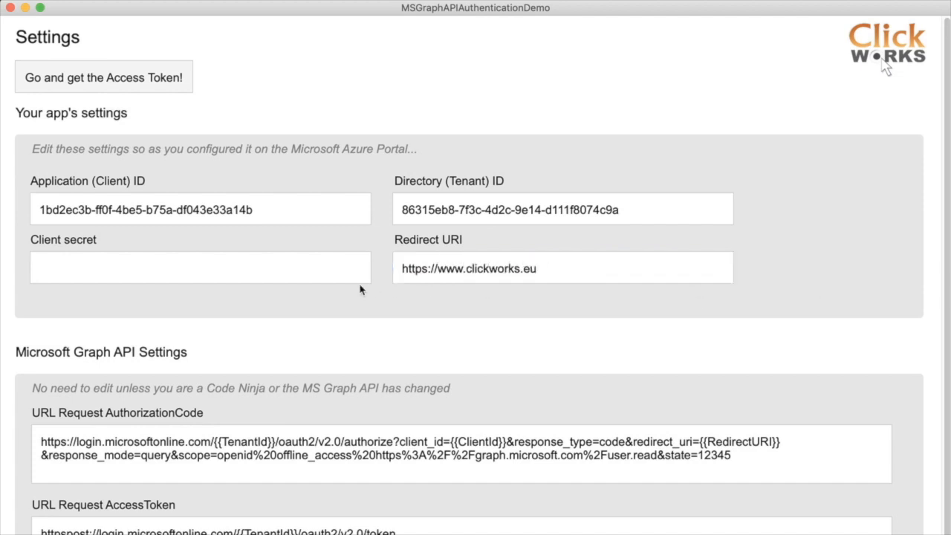
mouse_move(116, 279)
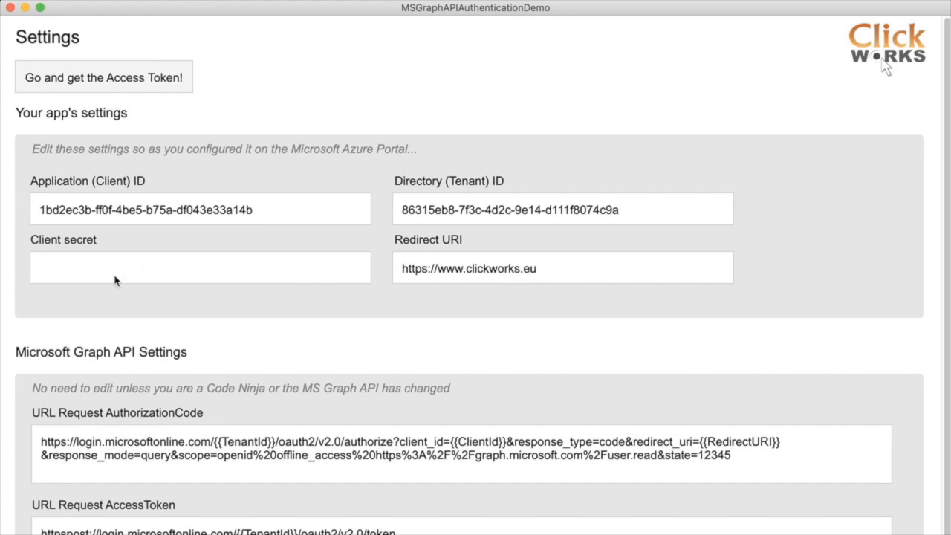
mouse_move(234, 309)
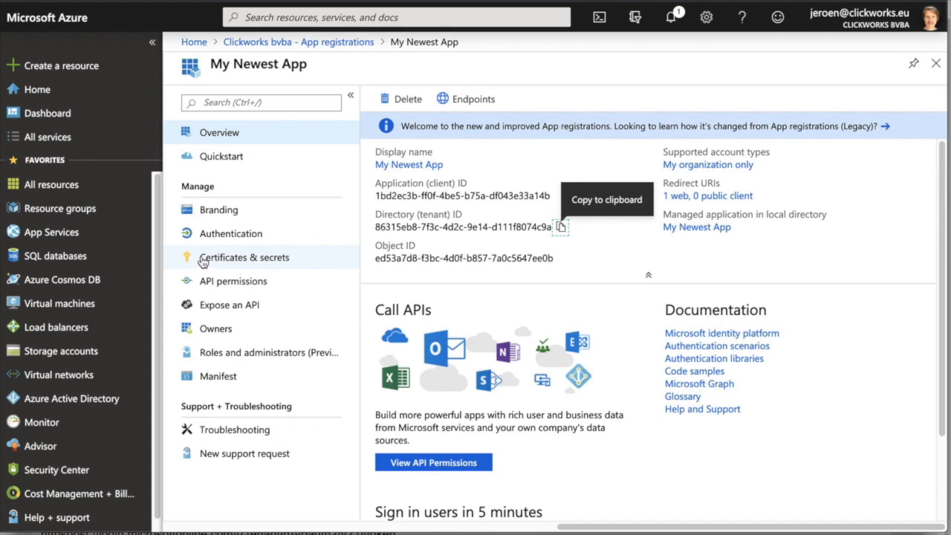
mouse_move(215, 258)
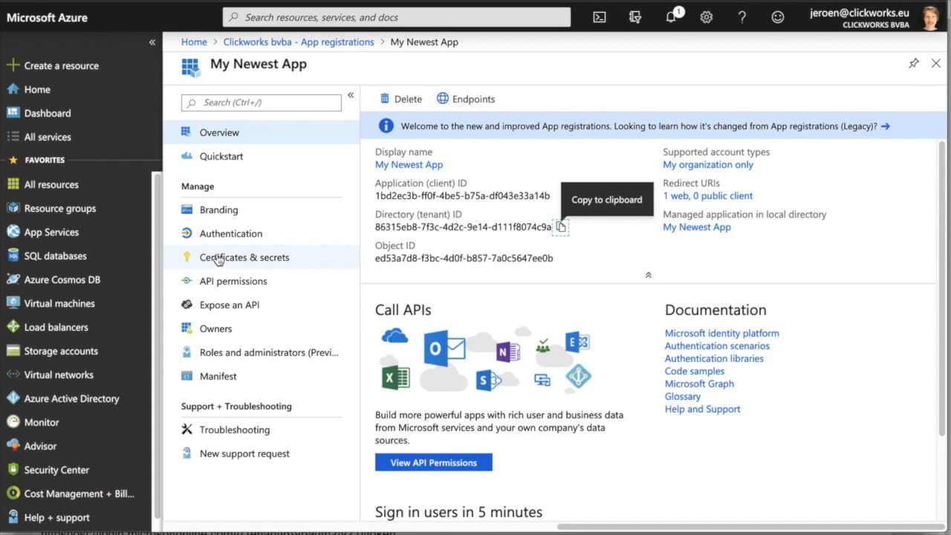
Start a new client secret under Certificates & secrets with Never expiry
click(243, 257)
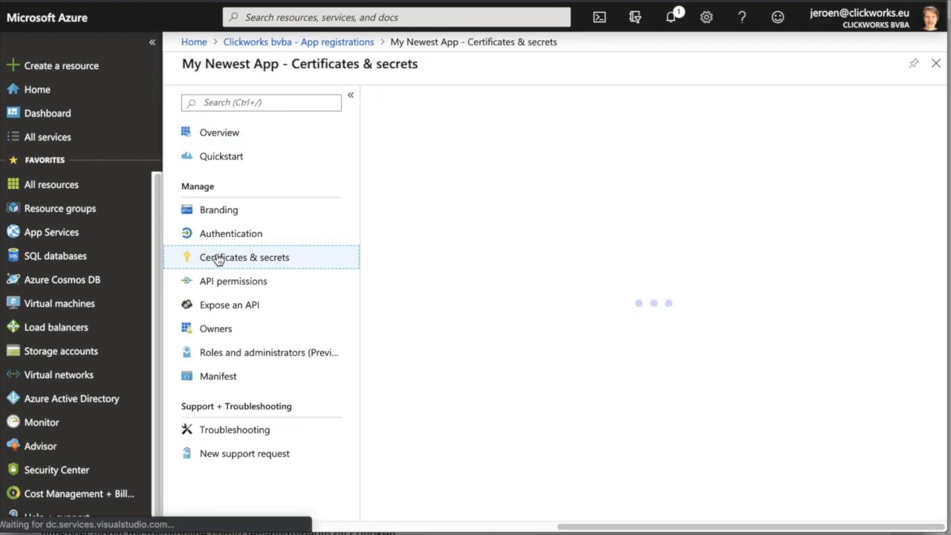
click(244, 257)
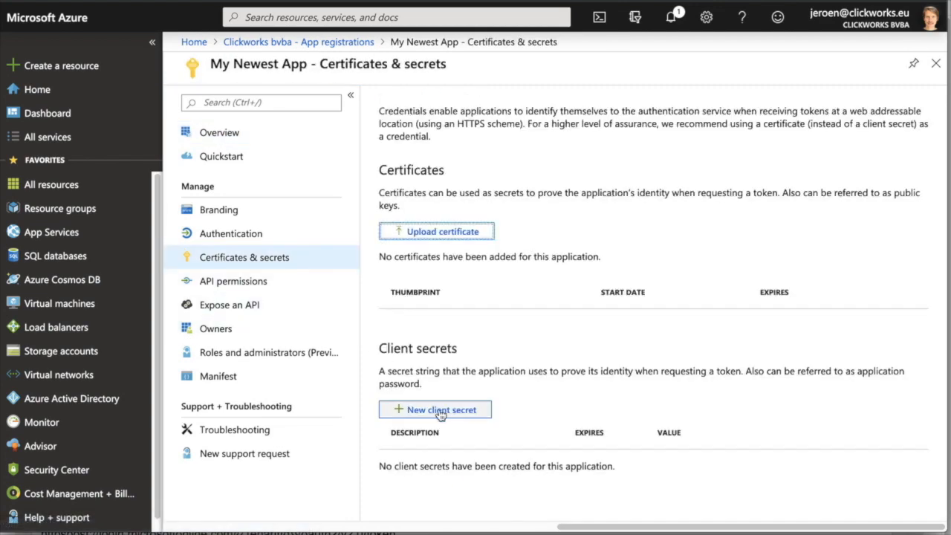
click(439, 410)
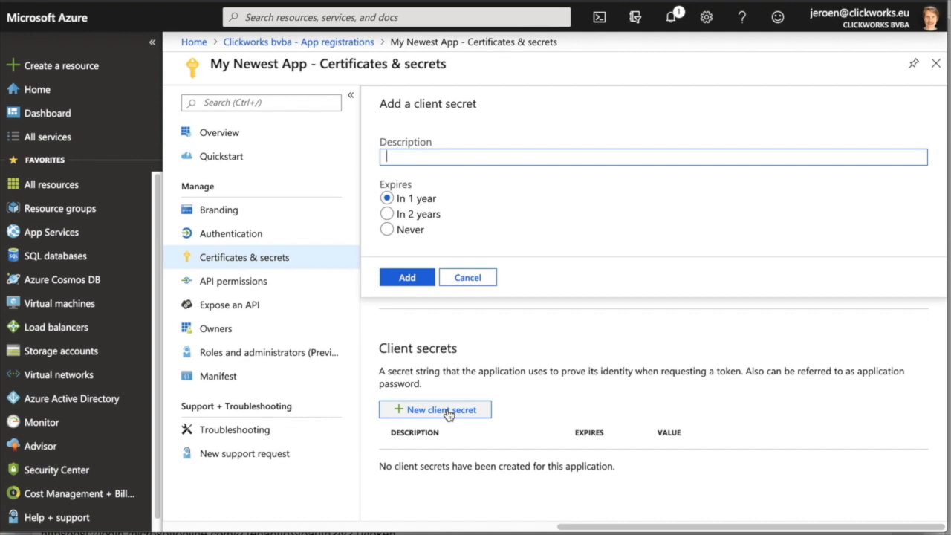
click(386, 228)
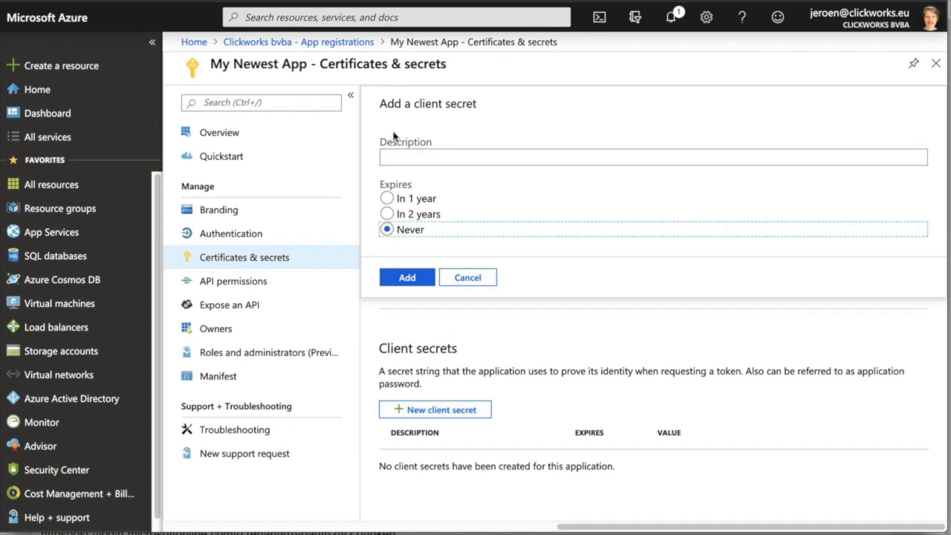
Describe the secret as My Client Secret and add it so its value is displayed
text(M)
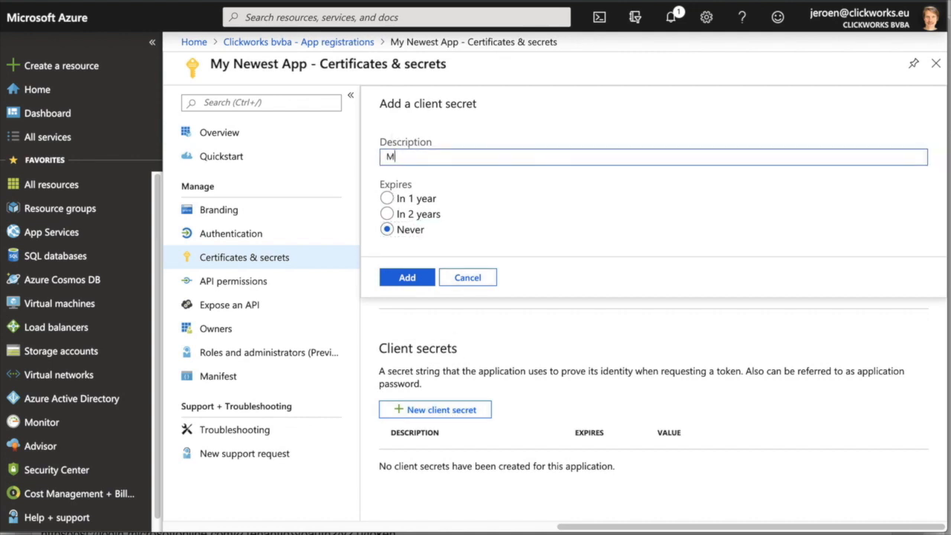
text(y Client)
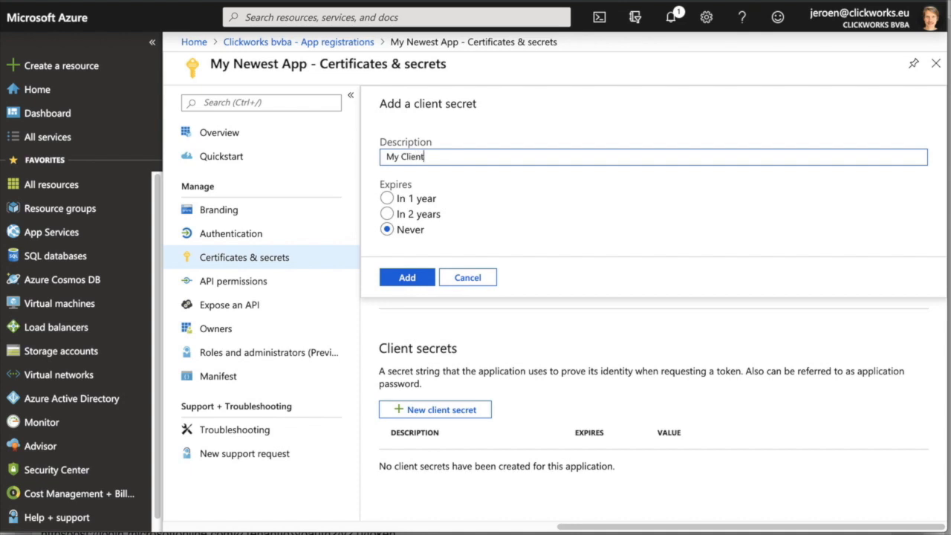
text(S)
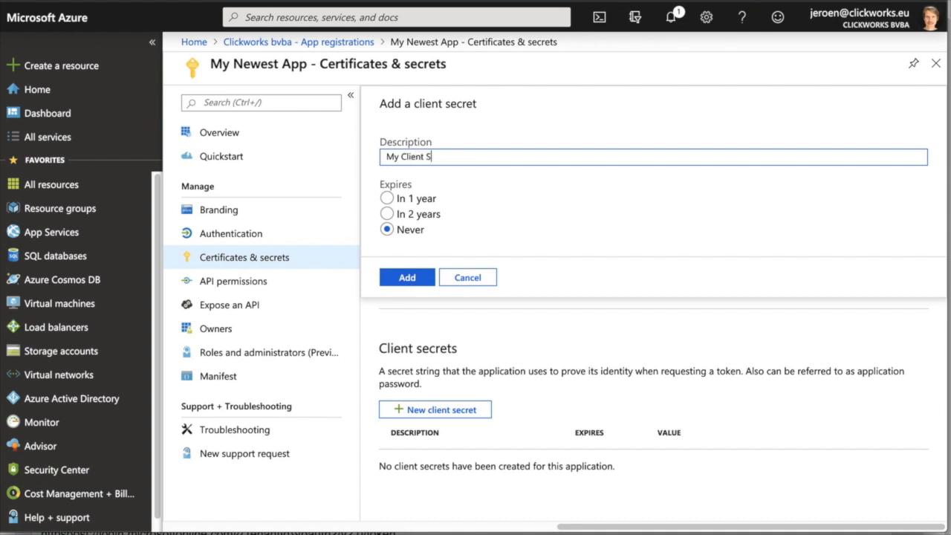
text(ecret)
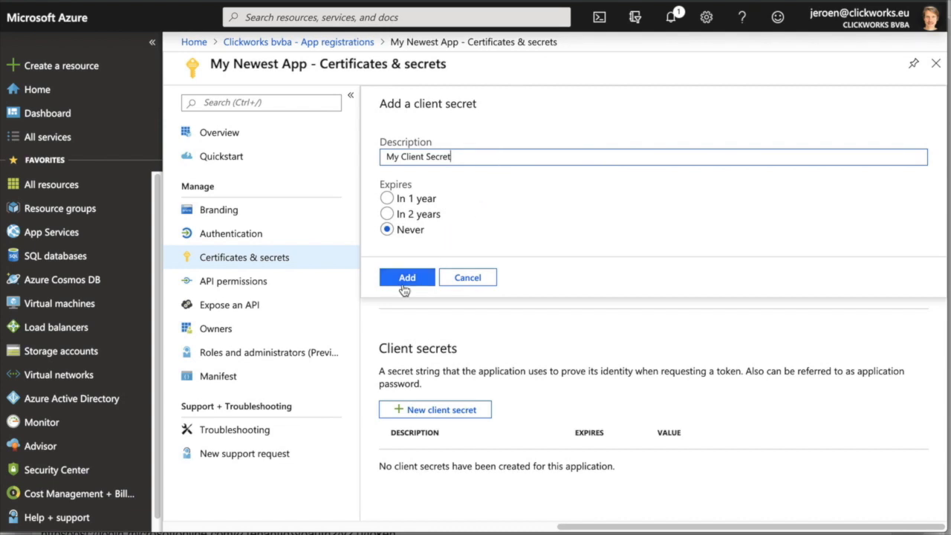
click(407, 276)
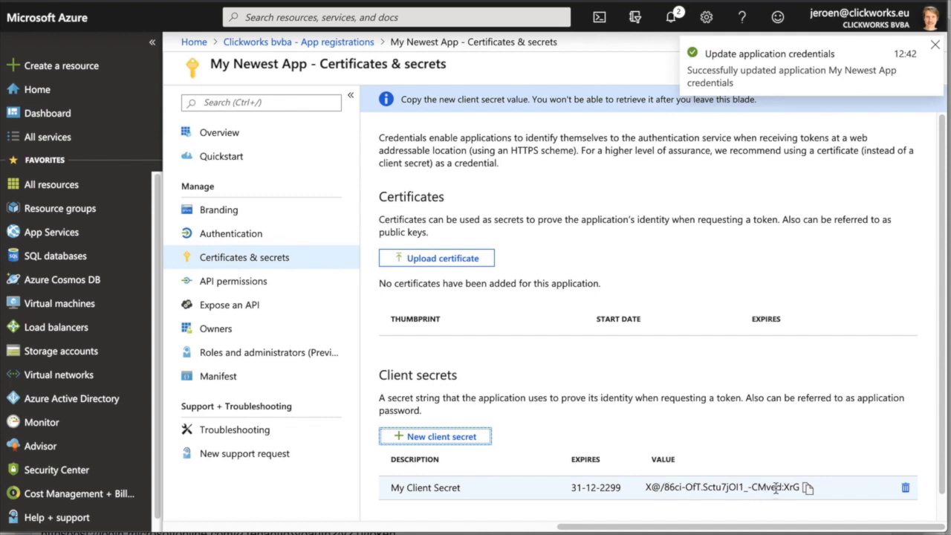
mouse_move(808, 488)
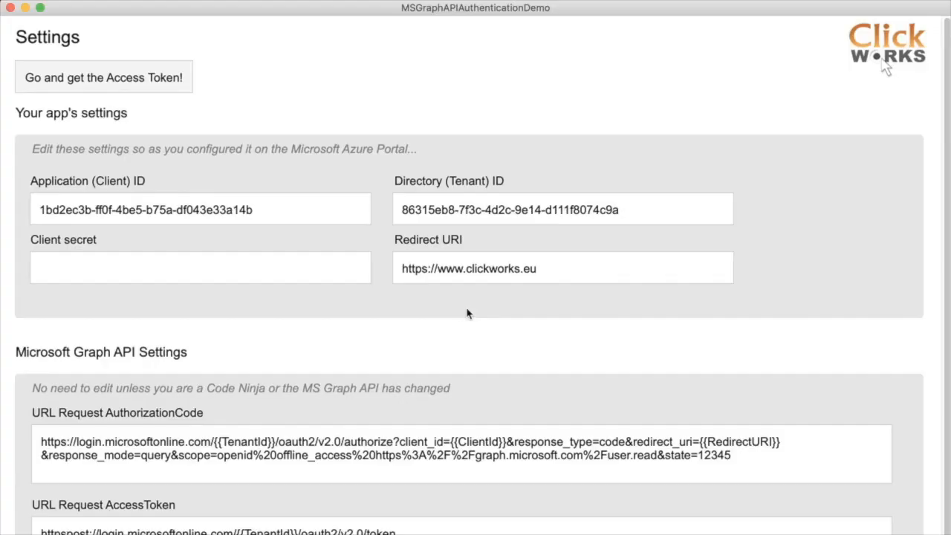
Paste the client secret into the demo's Client secret field and go to the Get Access Token layout
click(199, 267)
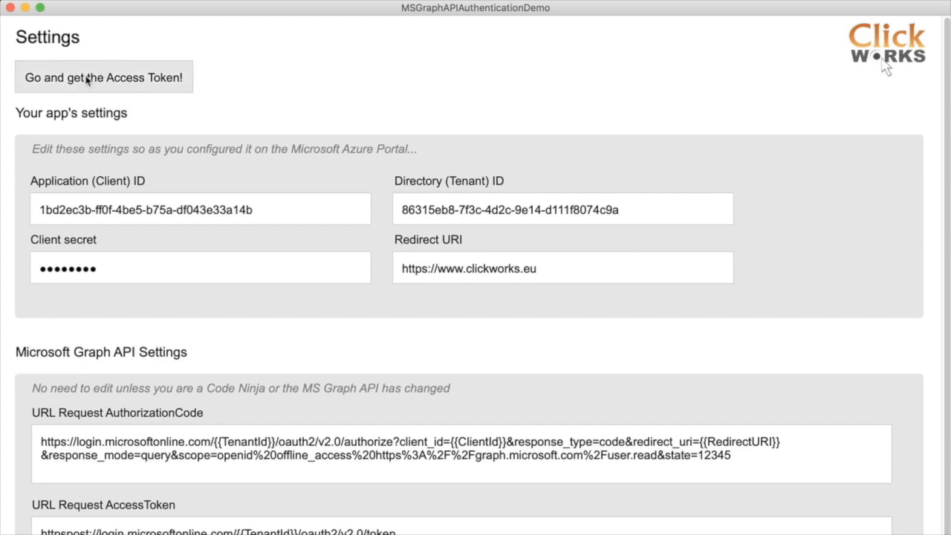
click(104, 77)
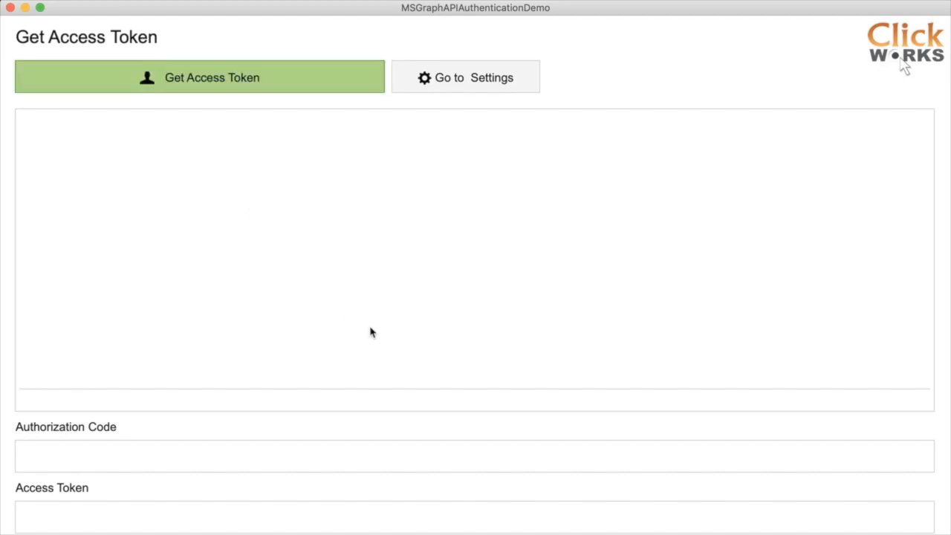
mouse_move(392, 329)
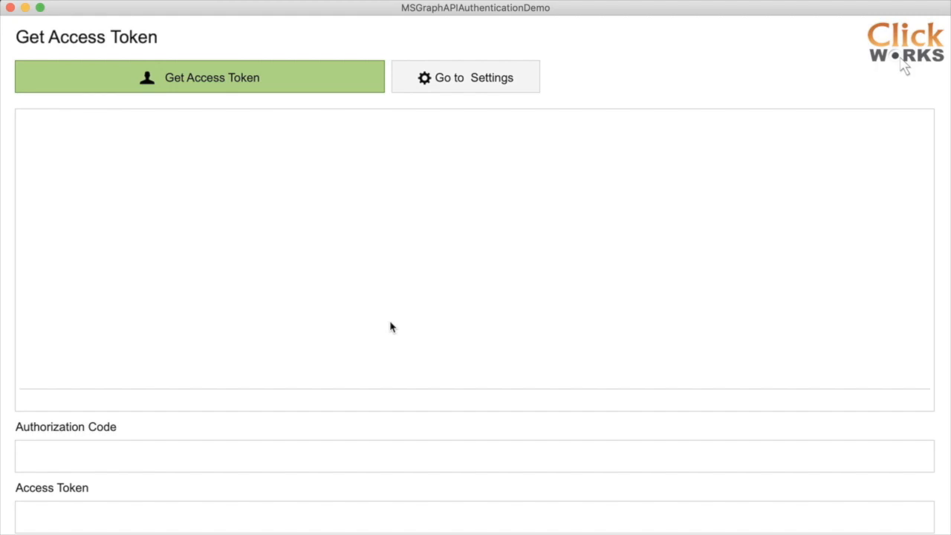
mouse_move(152, 469)
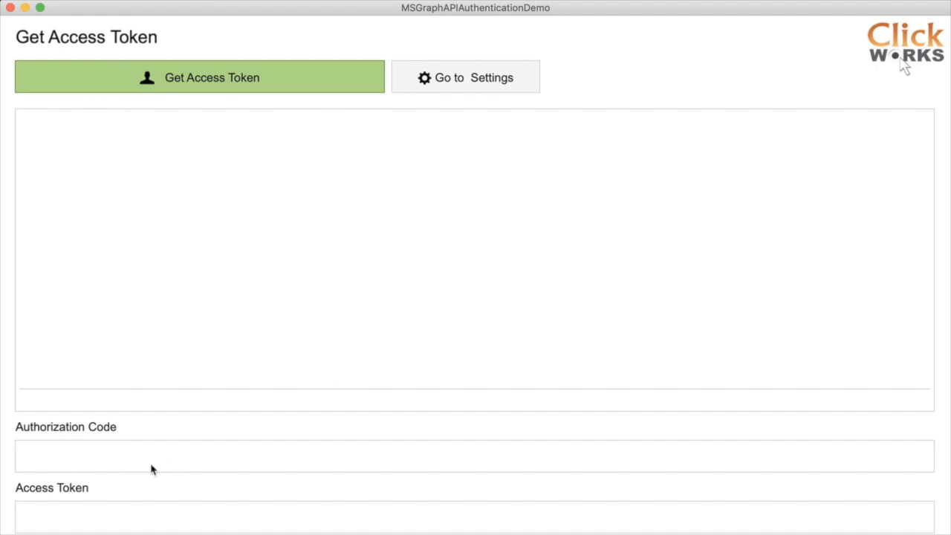
click(149, 454)
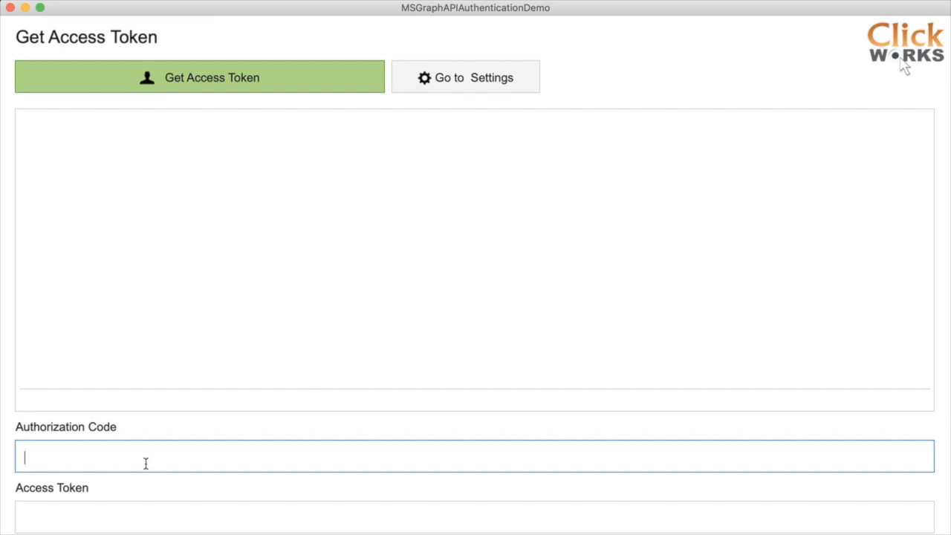
mouse_move(101, 456)
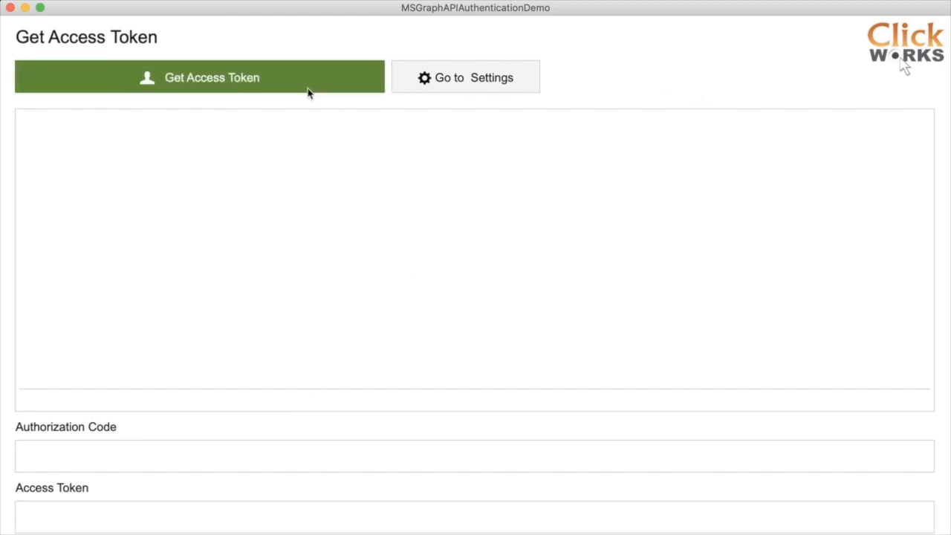
Request the access token, accept My Newest App's permissions, and view the returned authorization code and token
click(199, 78)
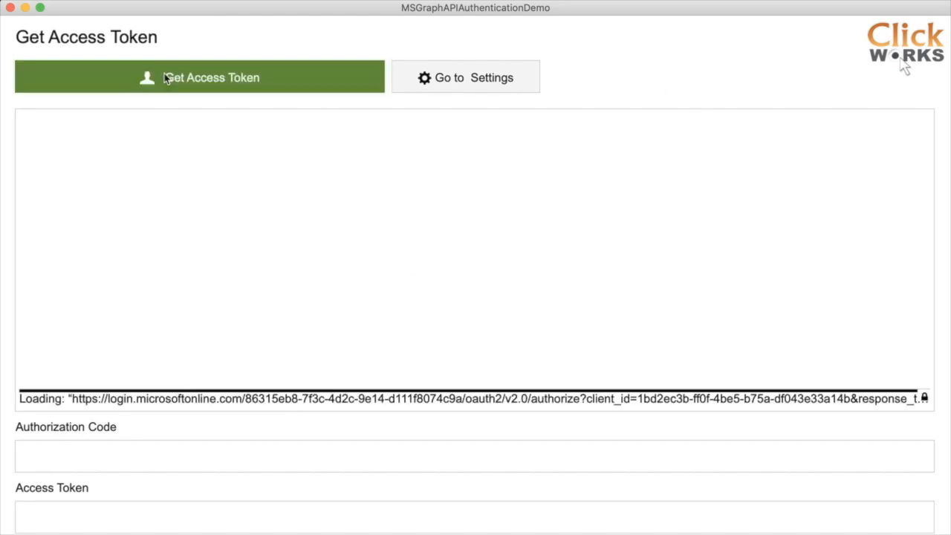
click(199, 77)
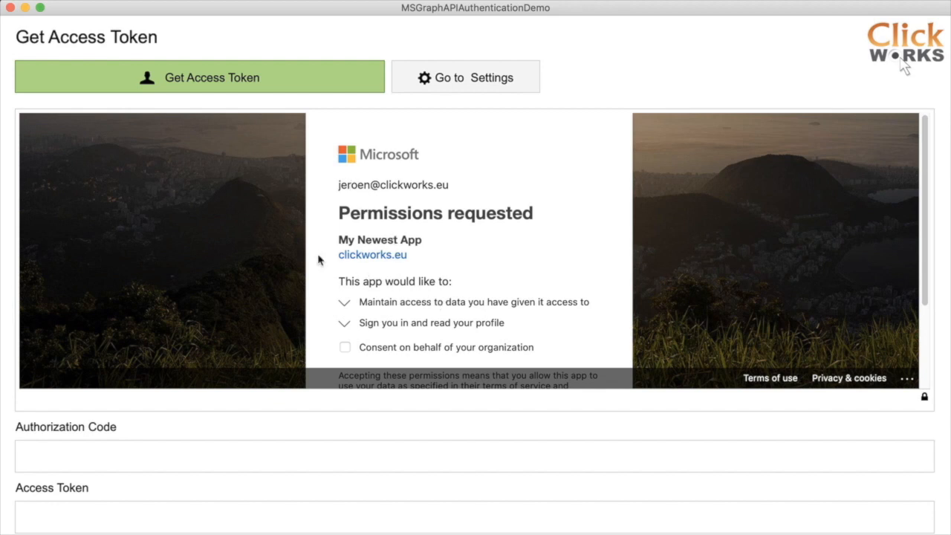
mouse_move(330, 267)
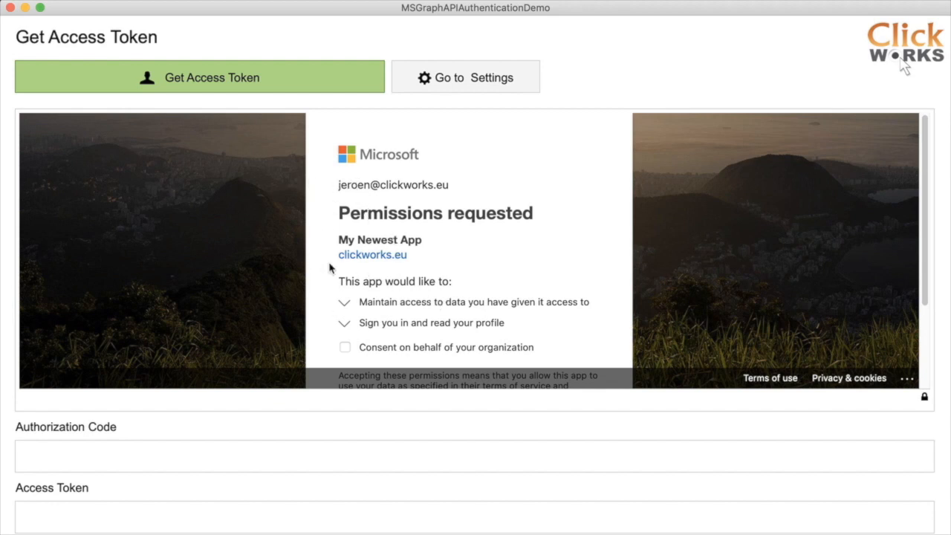
mouse_move(439, 181)
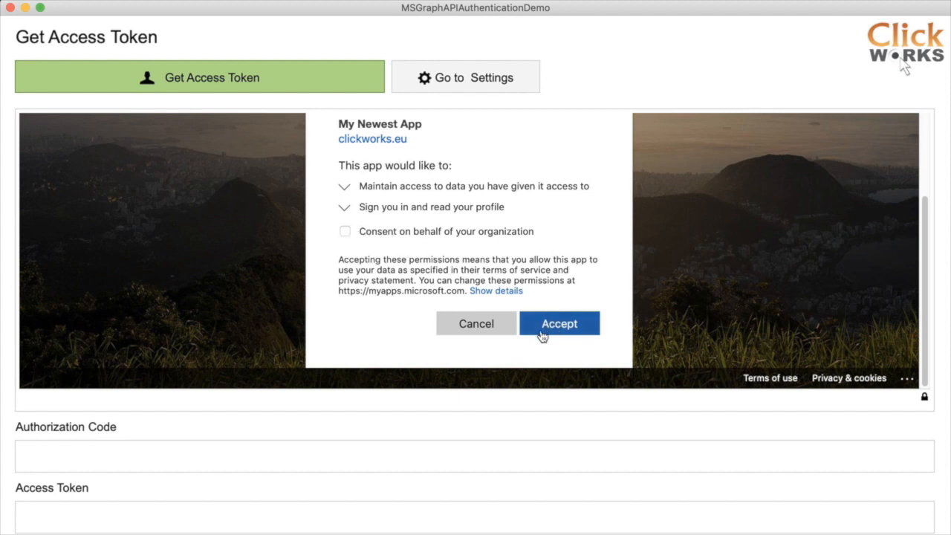
click(559, 324)
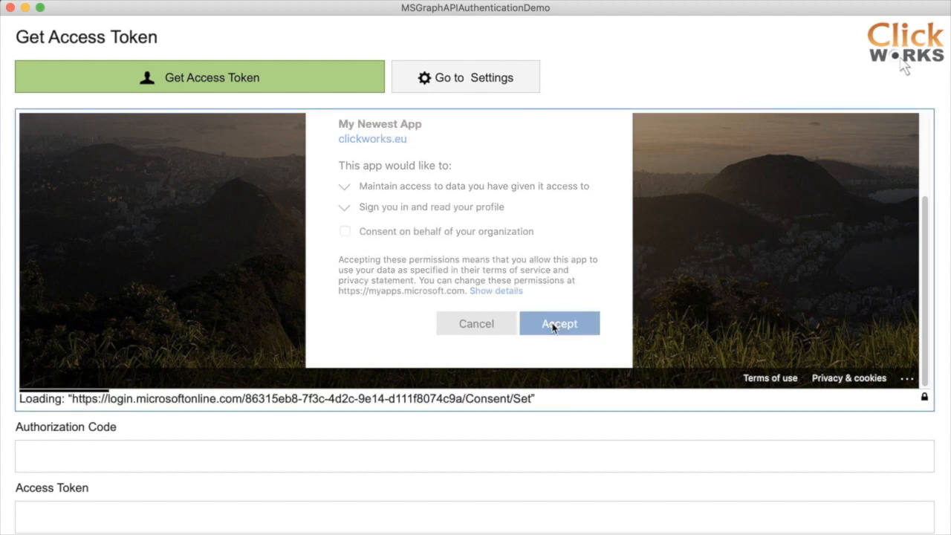
click(559, 324)
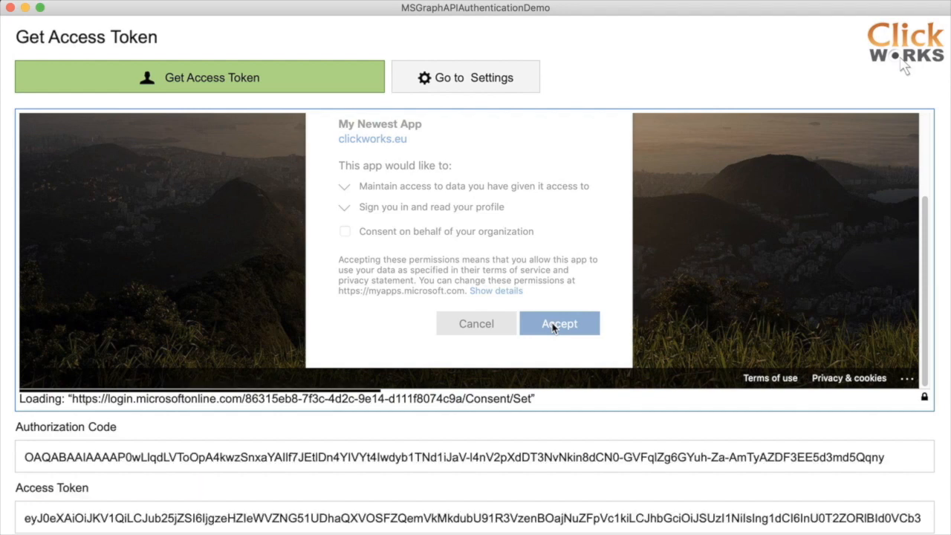
click(559, 324)
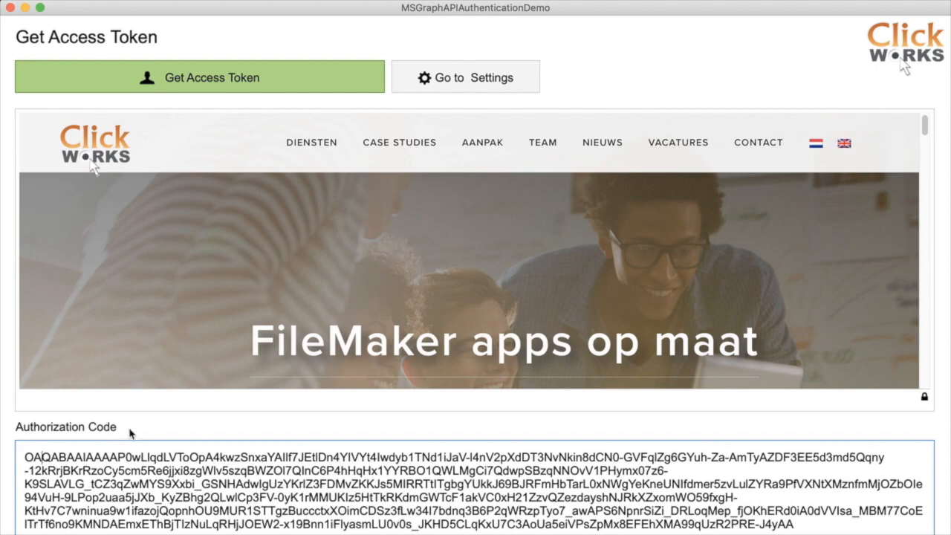
click(199, 77)
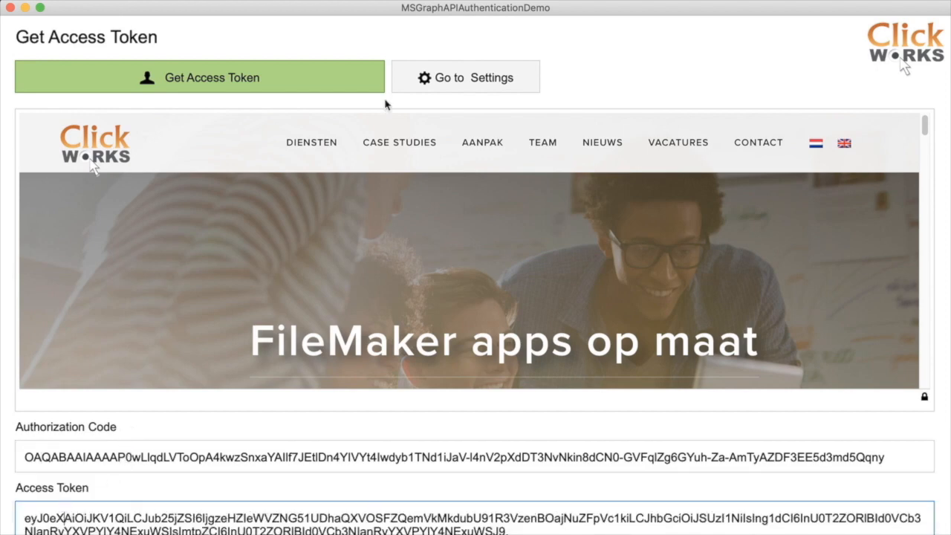